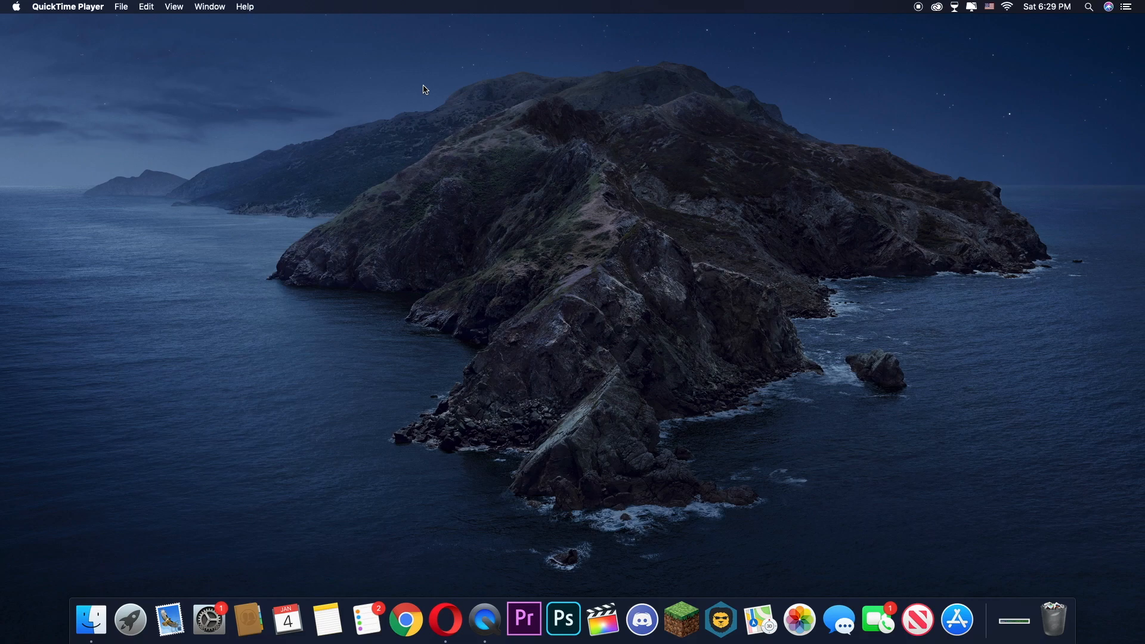
pyautogui.moveTo(680, 583)
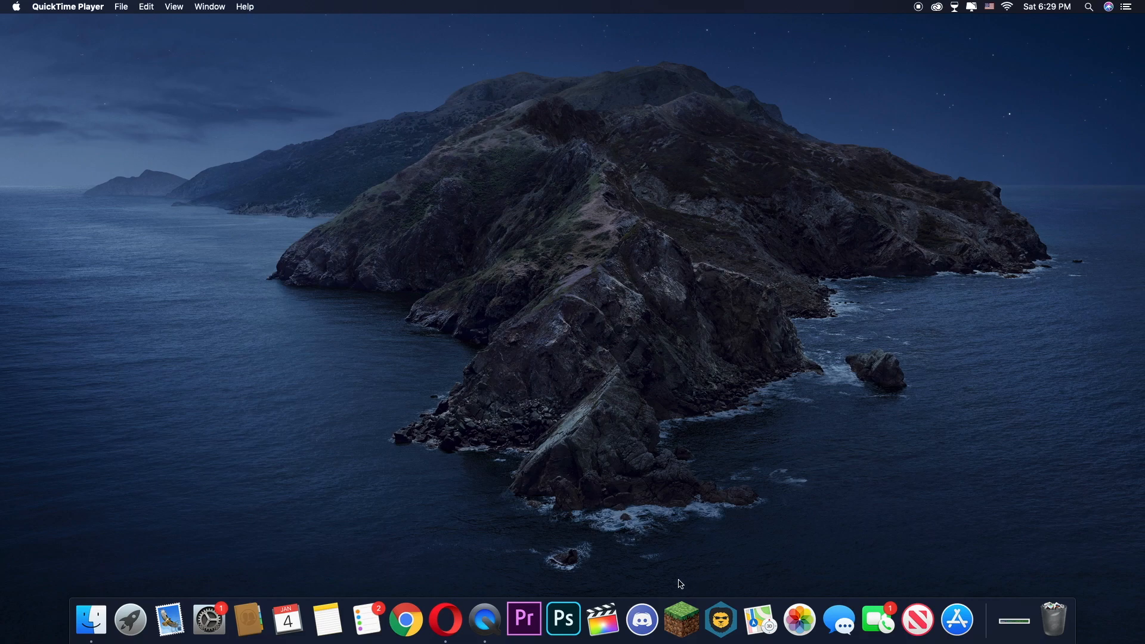
pyautogui.moveTo(845, 525)
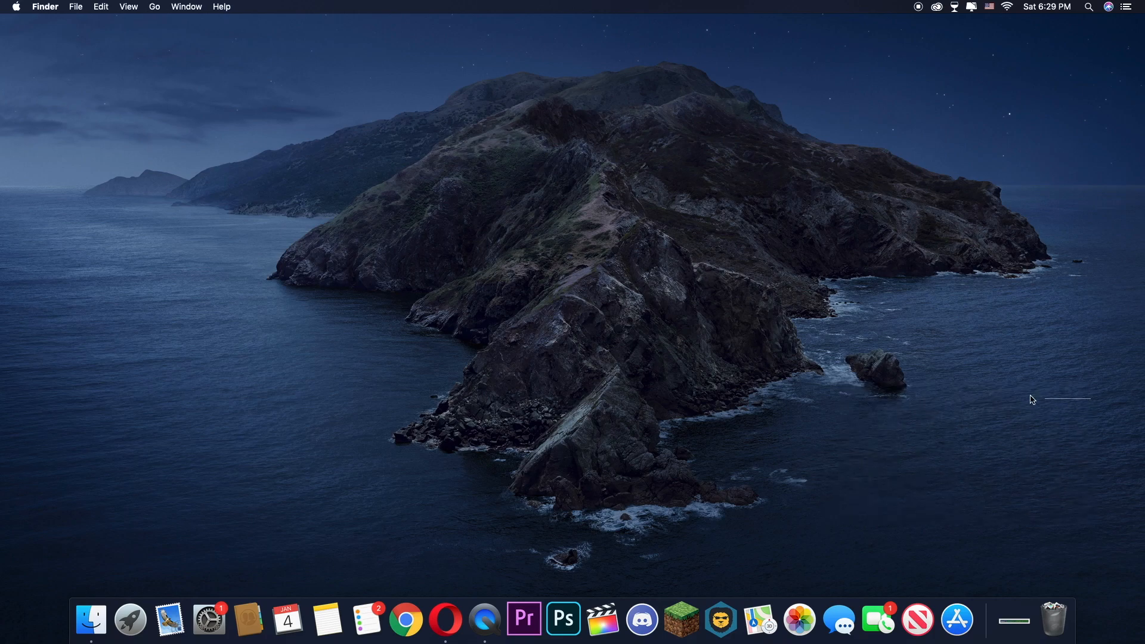
pyautogui.moveTo(819, 525)
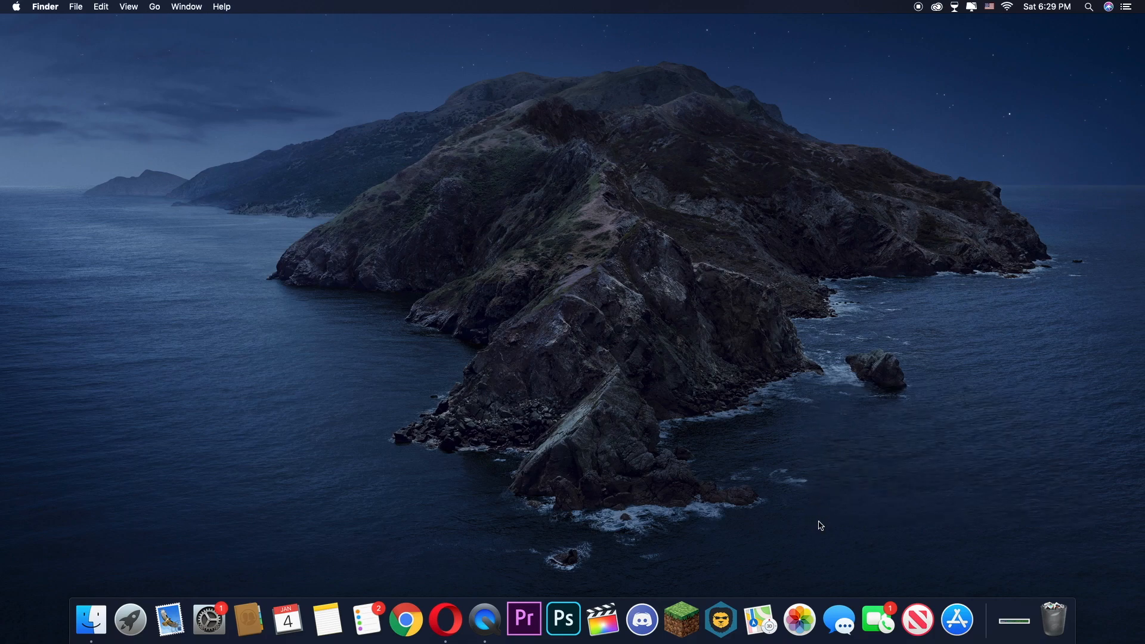
pyautogui.moveTo(933, 408)
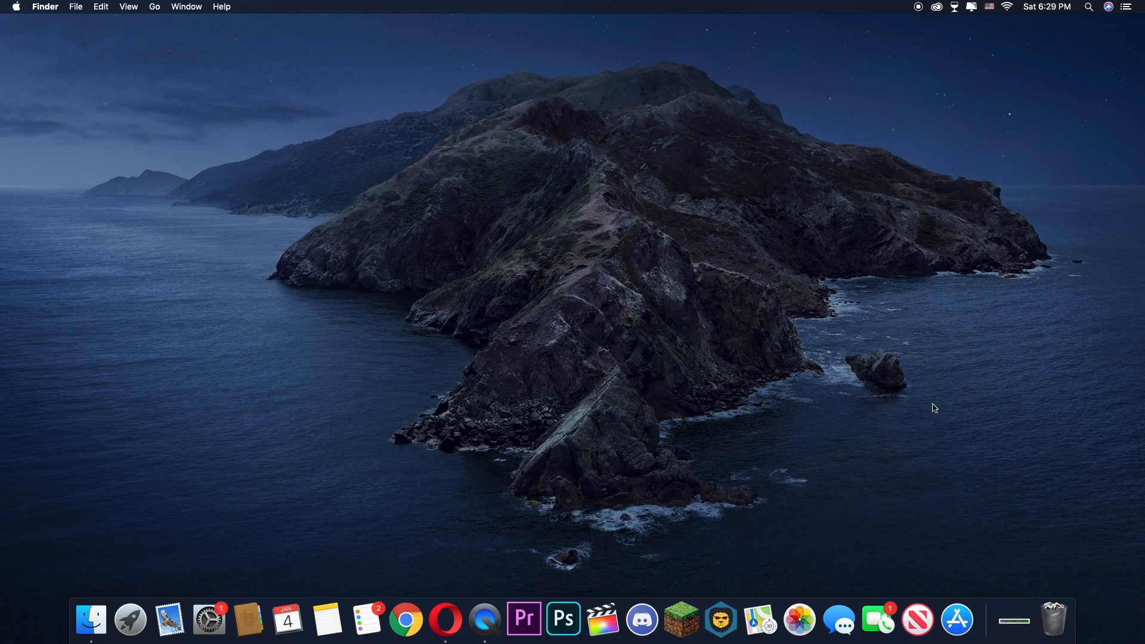
pyautogui.moveTo(602, 619)
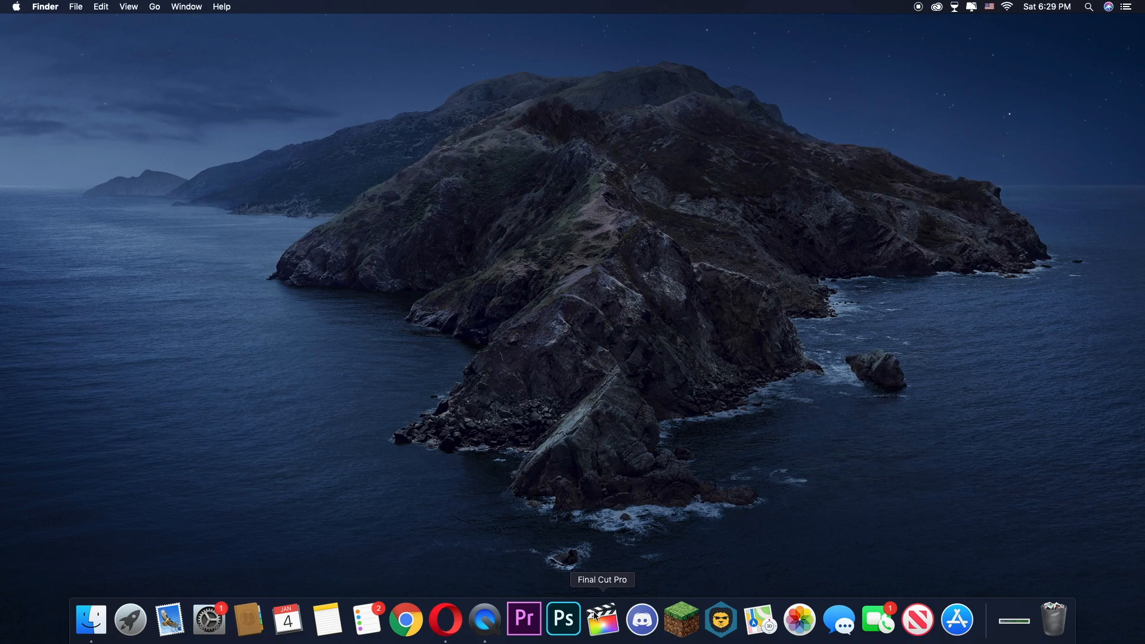
# - Show the Applications folder in Finder and check the installed Final Cut Pro version via Get Info
pyautogui.click(91, 620)
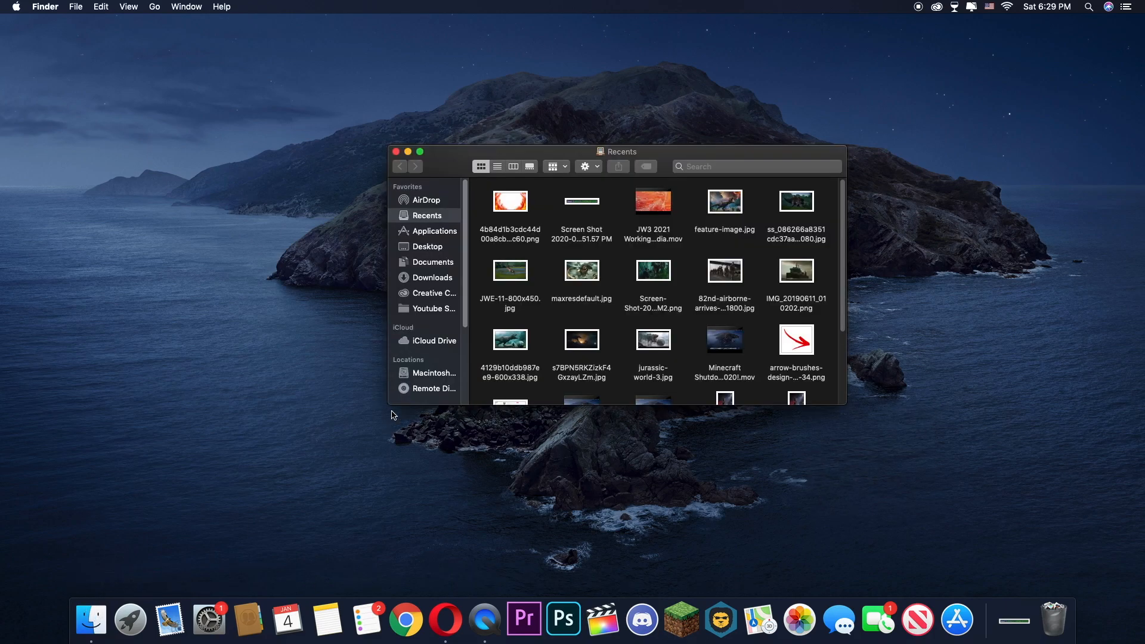
pyautogui.click(435, 230)
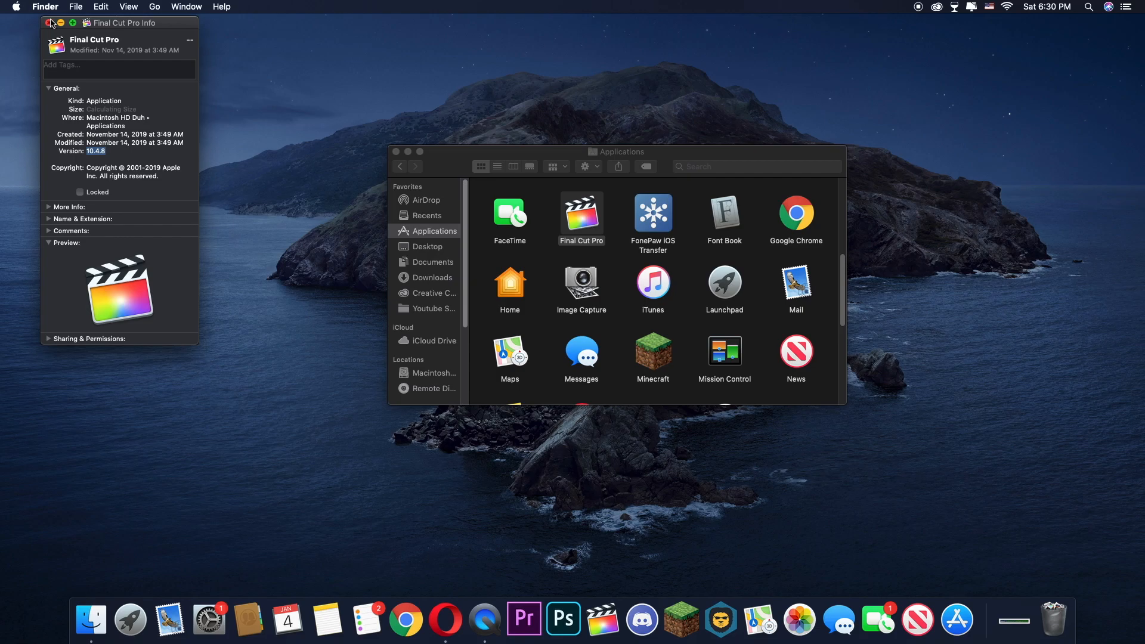
pyautogui.click(51, 22)
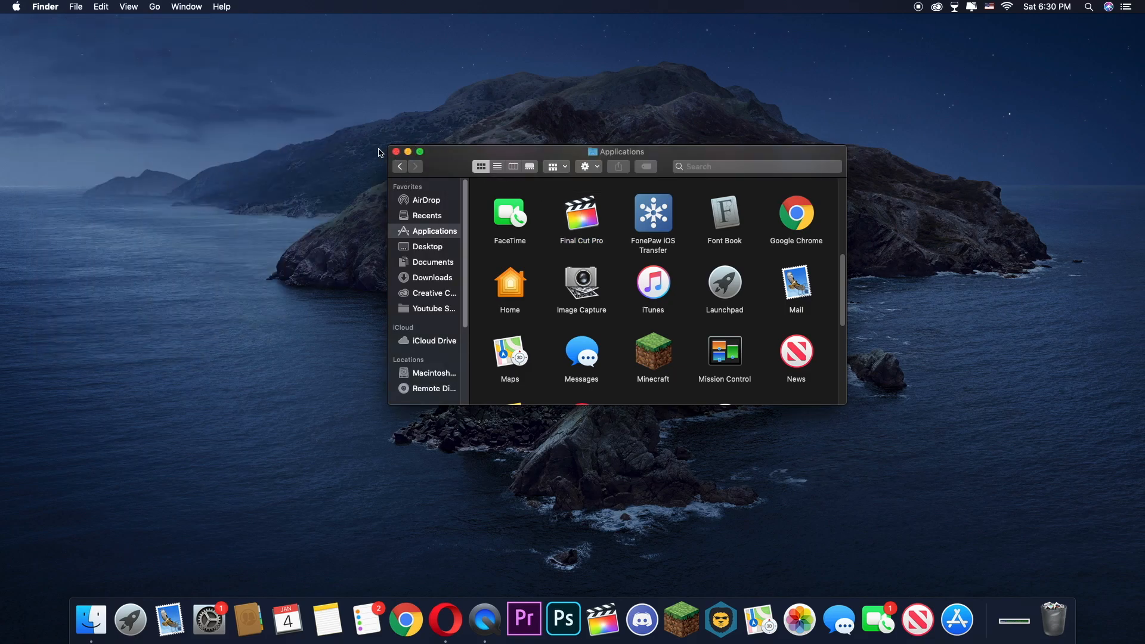
# - Search 'tv glitch transition fcpX' in Opera and open the Tv Glitch Transition YouTube video's description
pyautogui.click(445, 621)
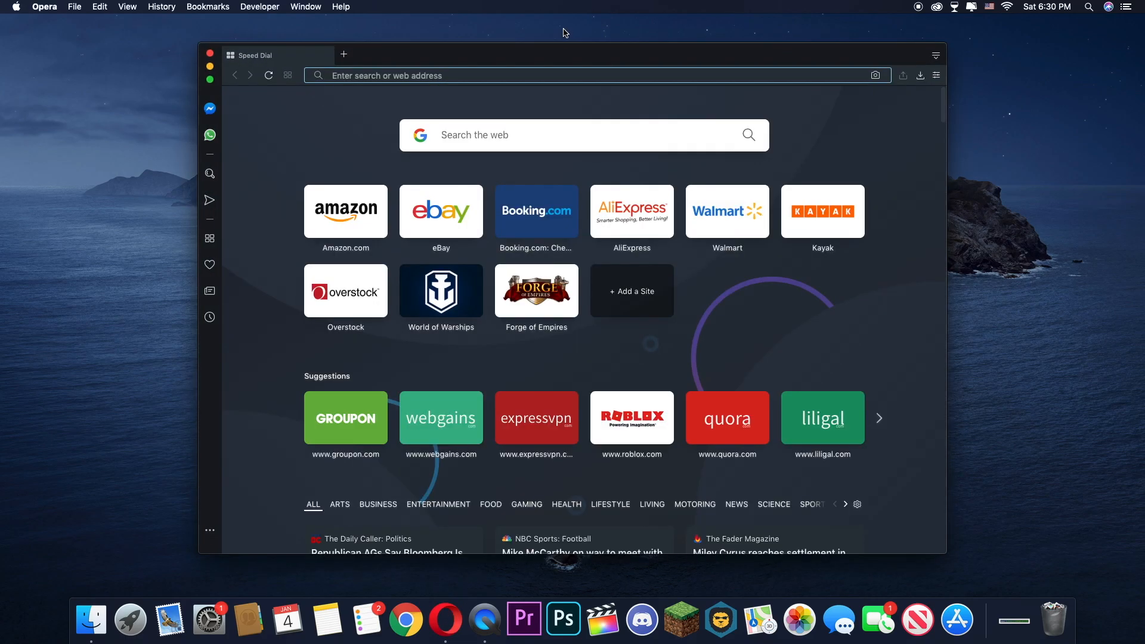
pyautogui.write('tv glitch transition fcpX')
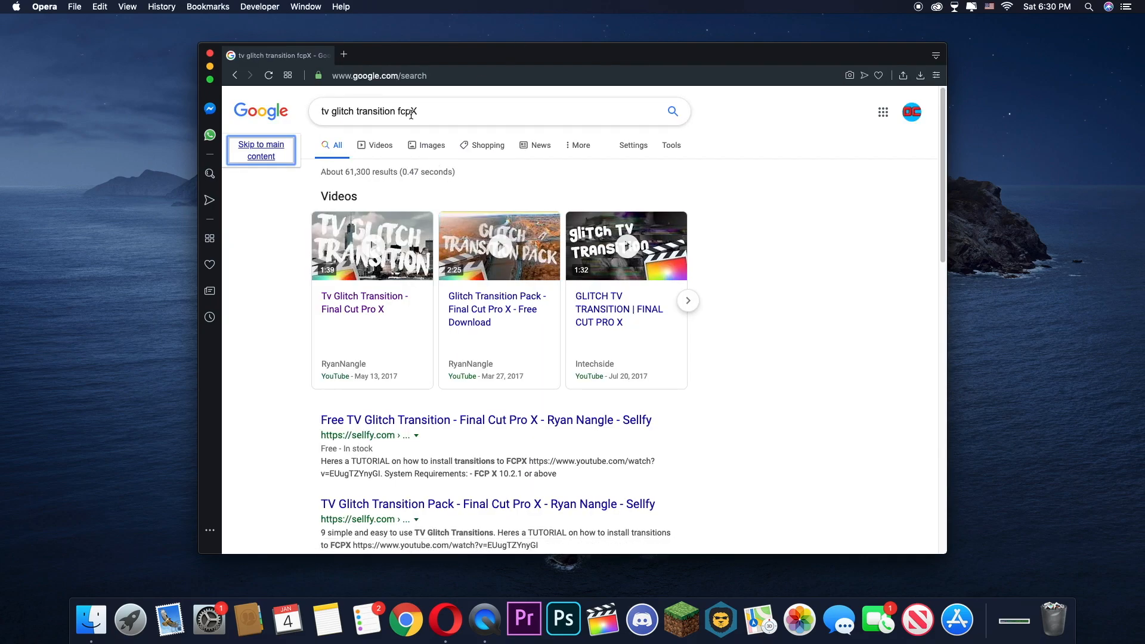
pyautogui.moveTo(409, 333)
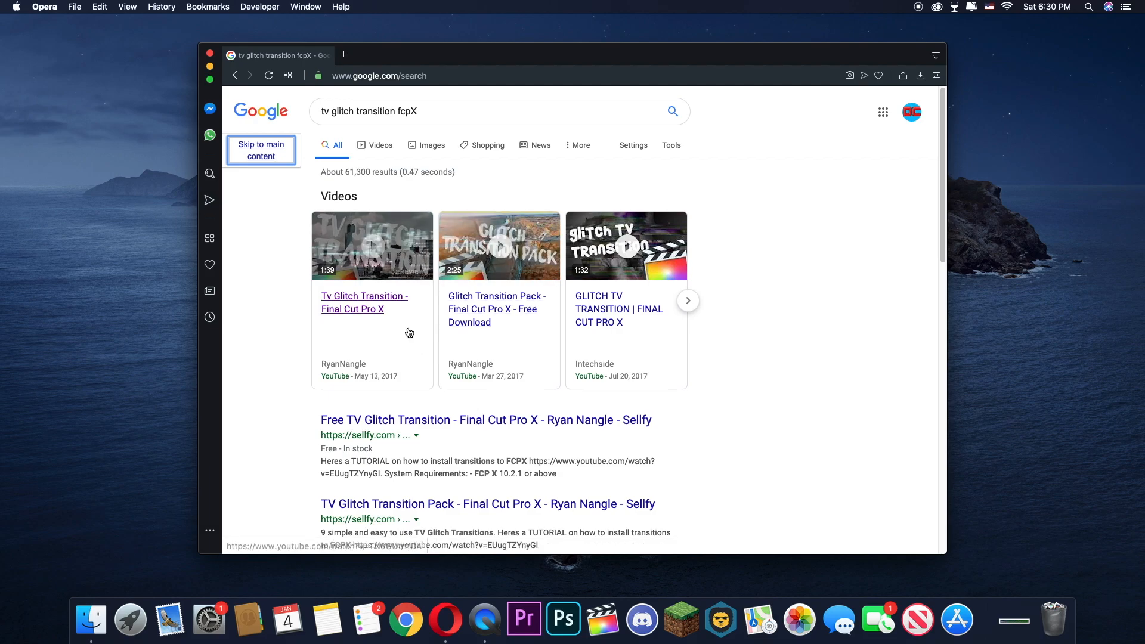
pyautogui.moveTo(377, 303)
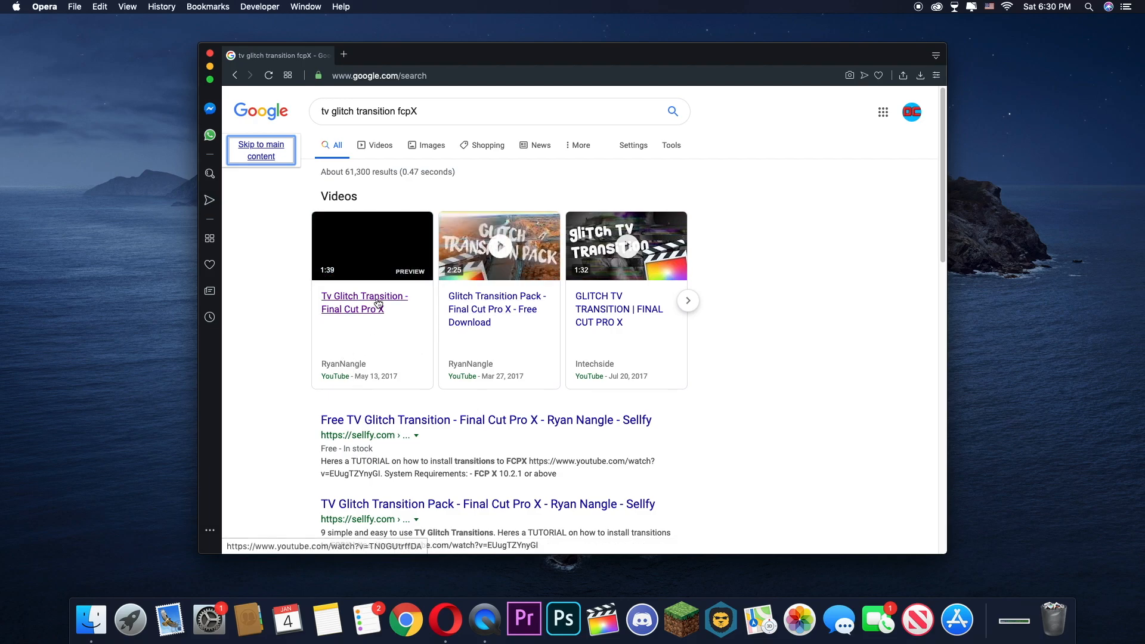
pyautogui.click(363, 302)
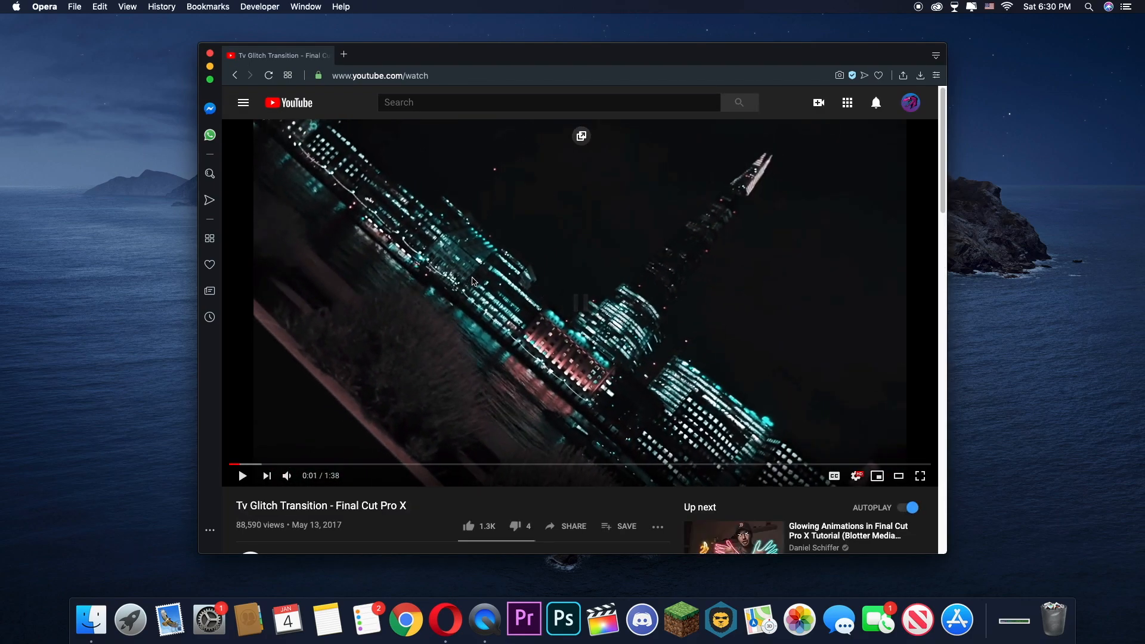
pyautogui.scroll(-3)
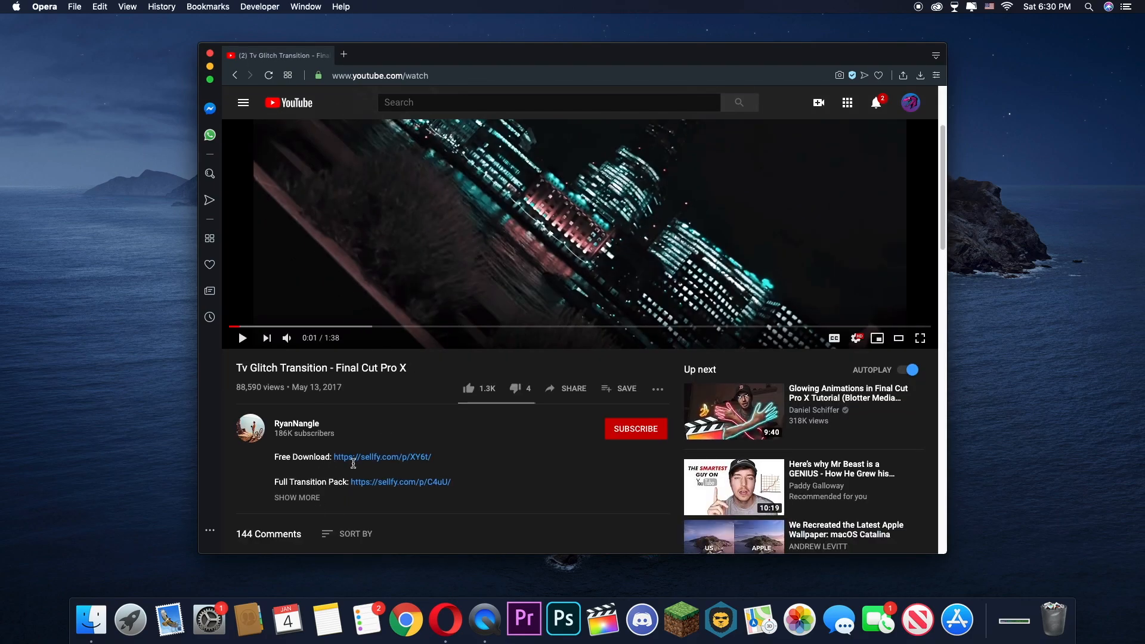
pyautogui.moveTo(381, 456)
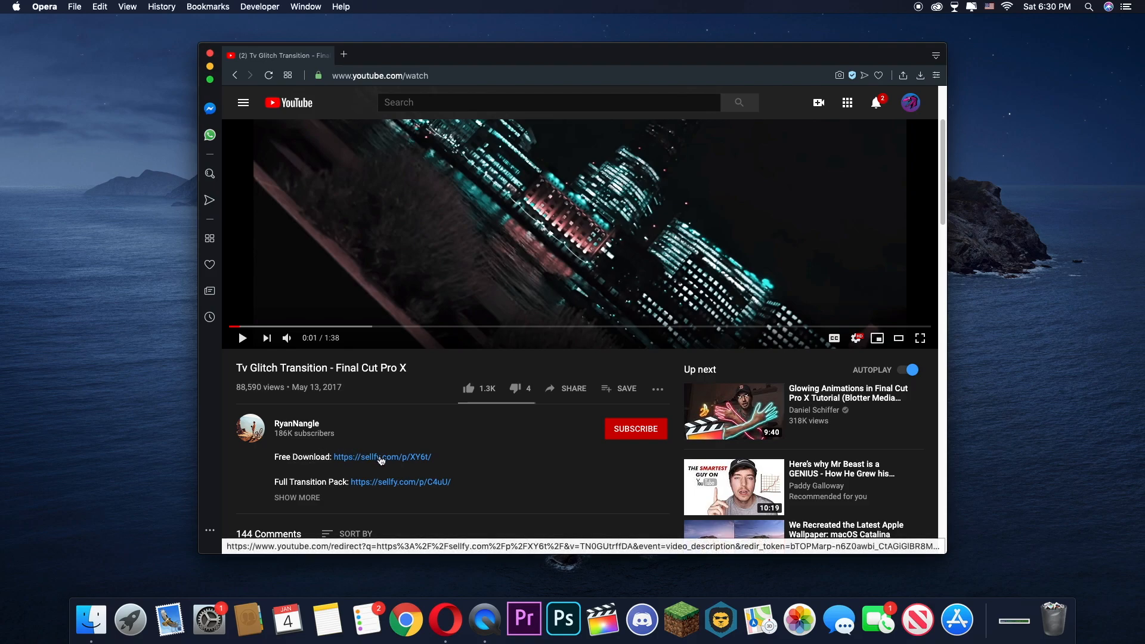
# - Follow the free download link to Sellfy, buy the $0 transition and begin checkout with an email address
pyautogui.click(381, 456)
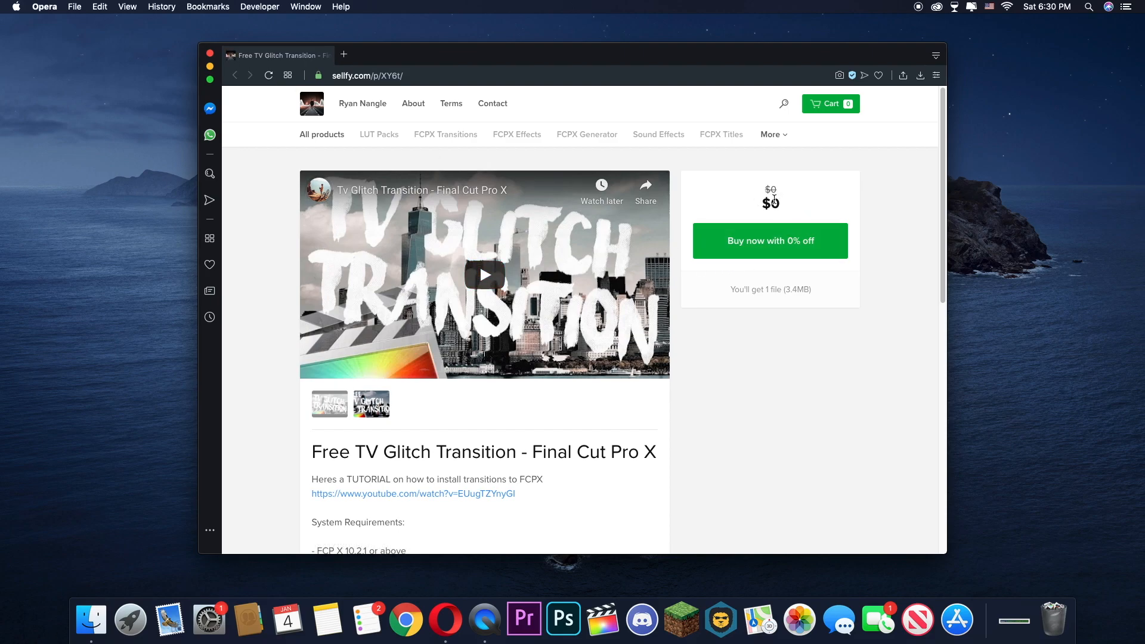
pyautogui.click(768, 241)
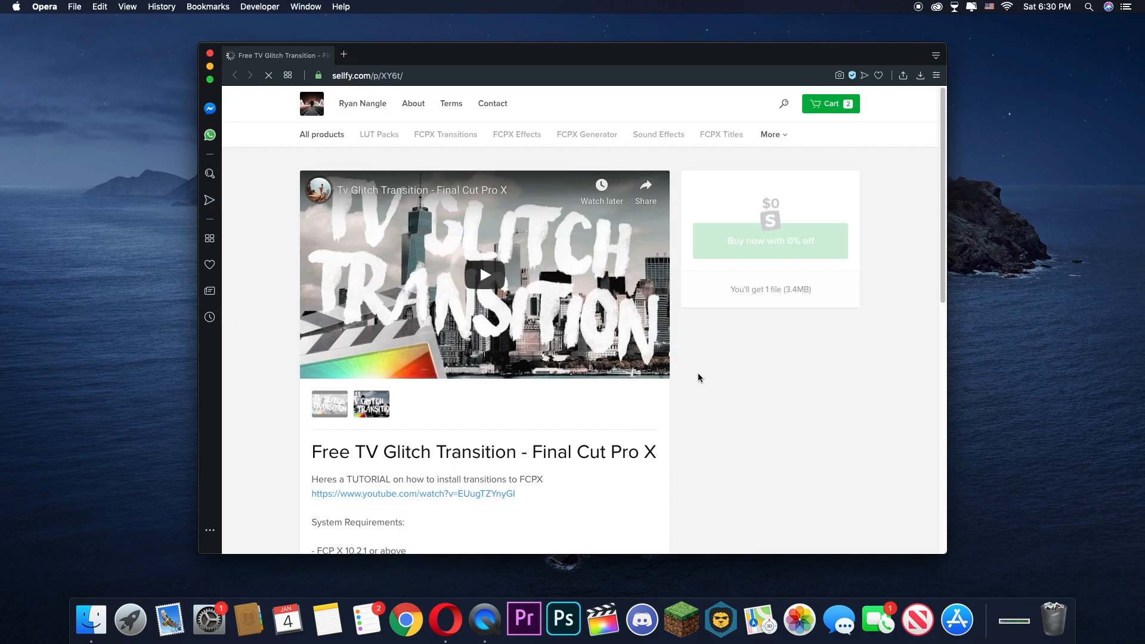
pyautogui.click(768, 241)
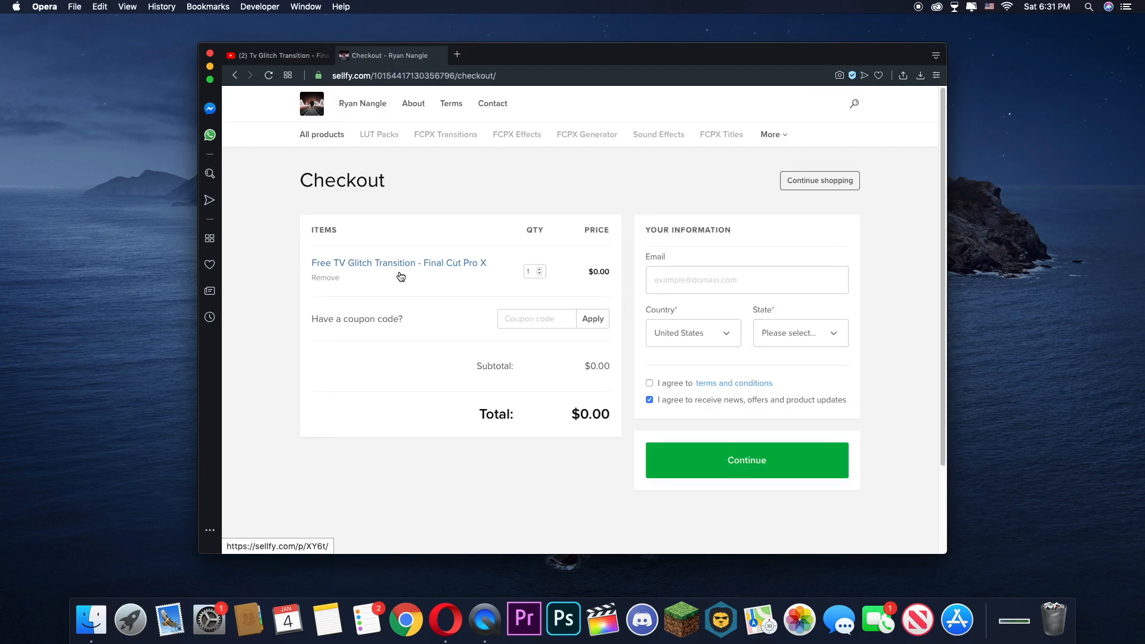
pyautogui.click(745, 279)
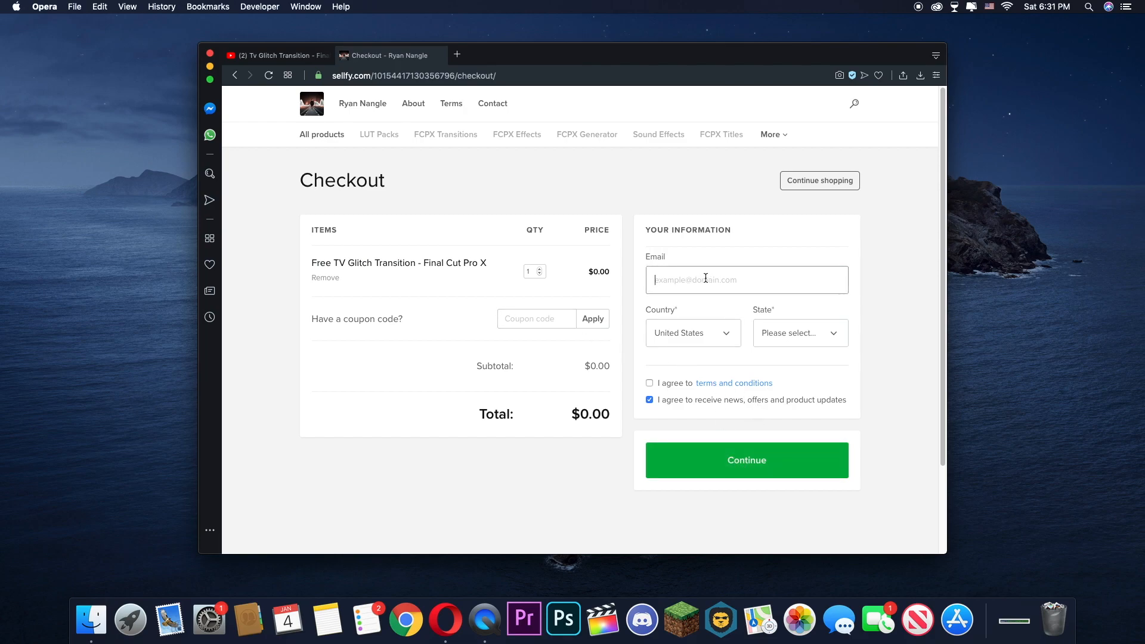
pyautogui.moveTo(975, 261)
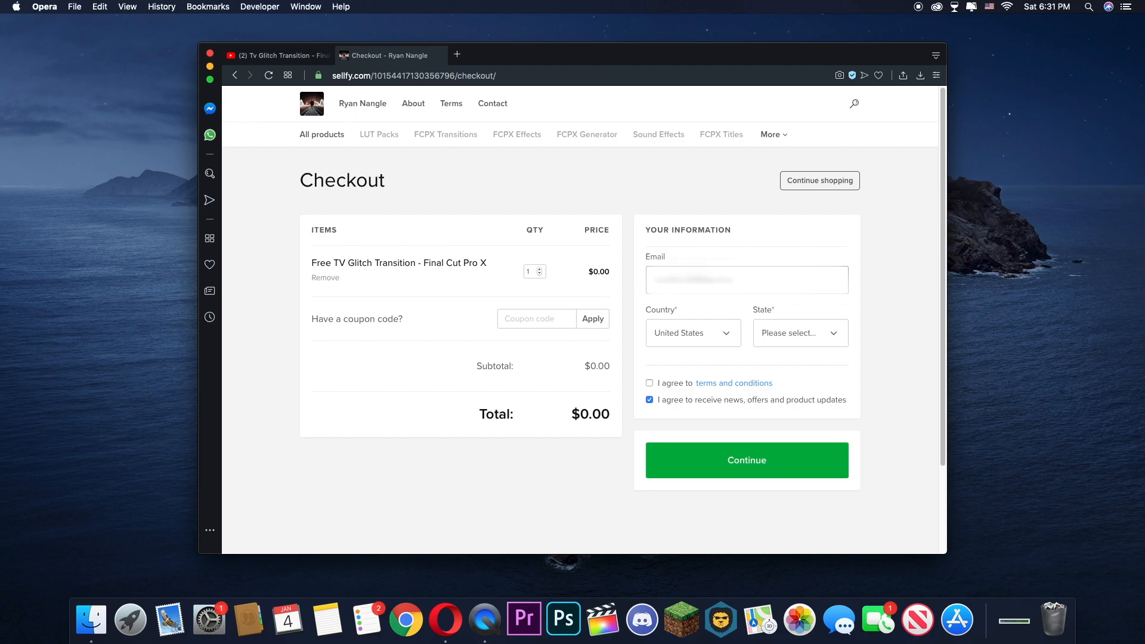
pyautogui.moveTo(699, 396)
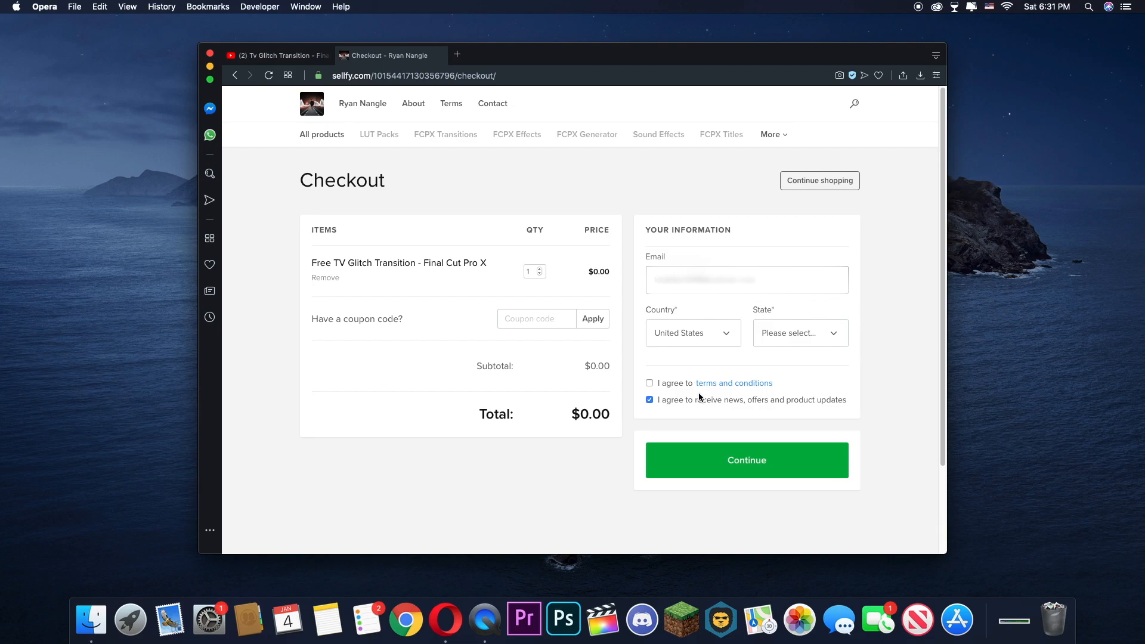
# - Accept the terms, opt out of news updates and choose California as the state
pyautogui.click(648, 382)
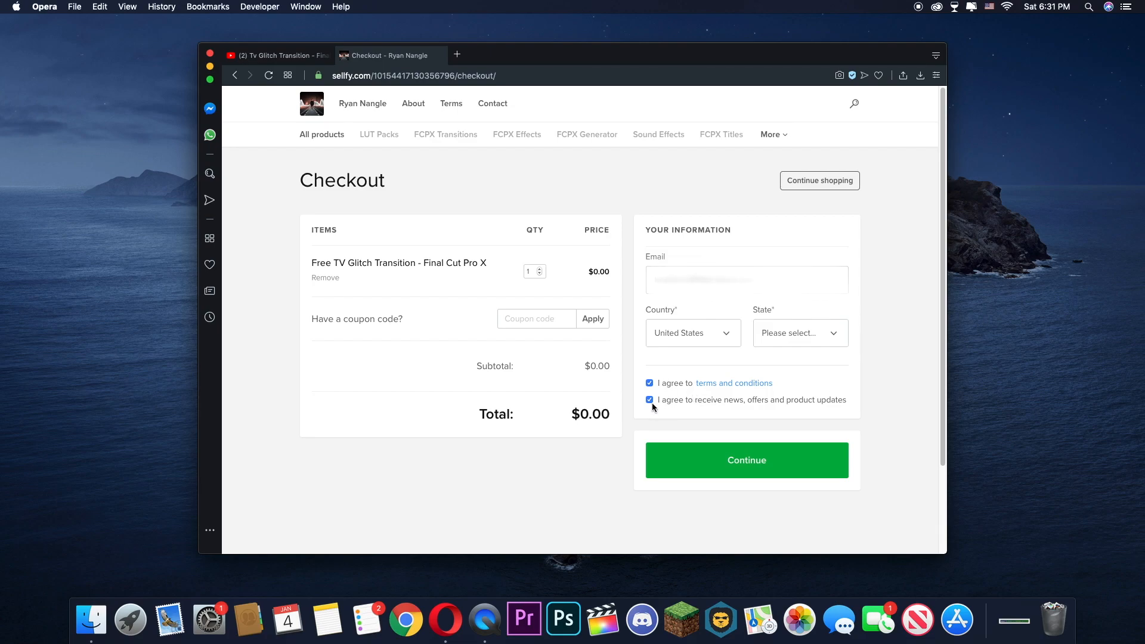
pyautogui.click(648, 400)
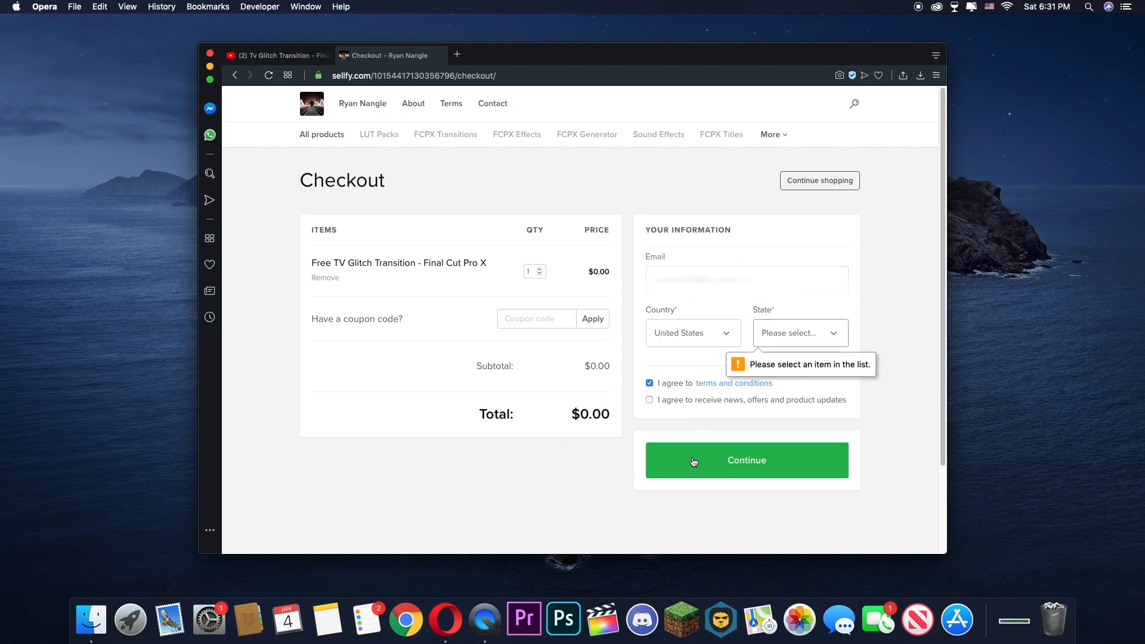
pyautogui.click(799, 332)
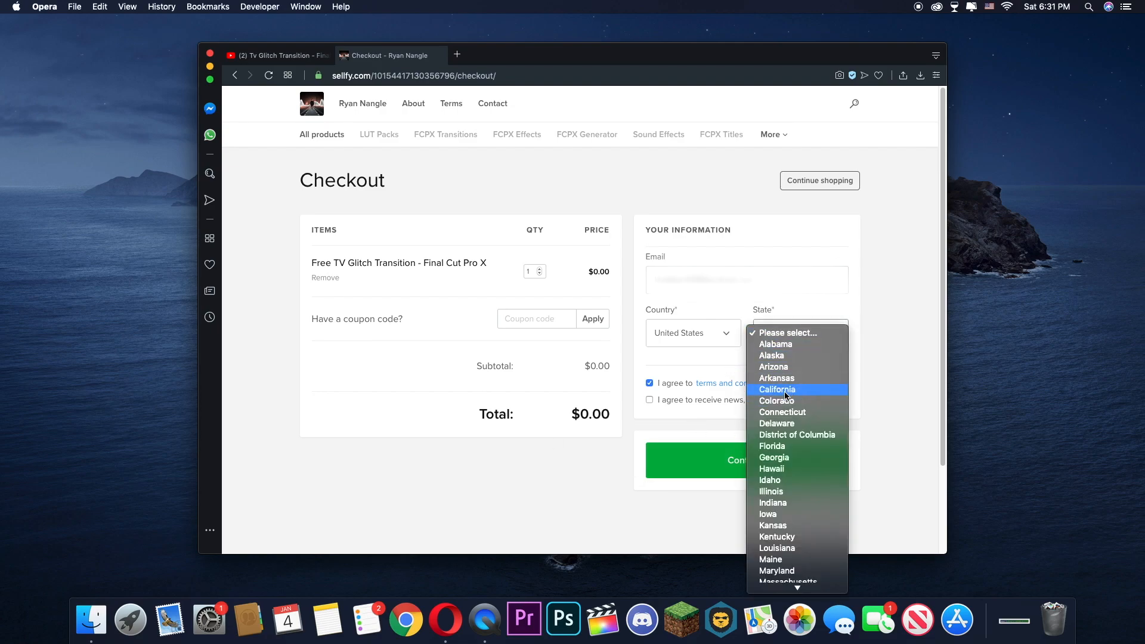
pyautogui.click(776, 389)
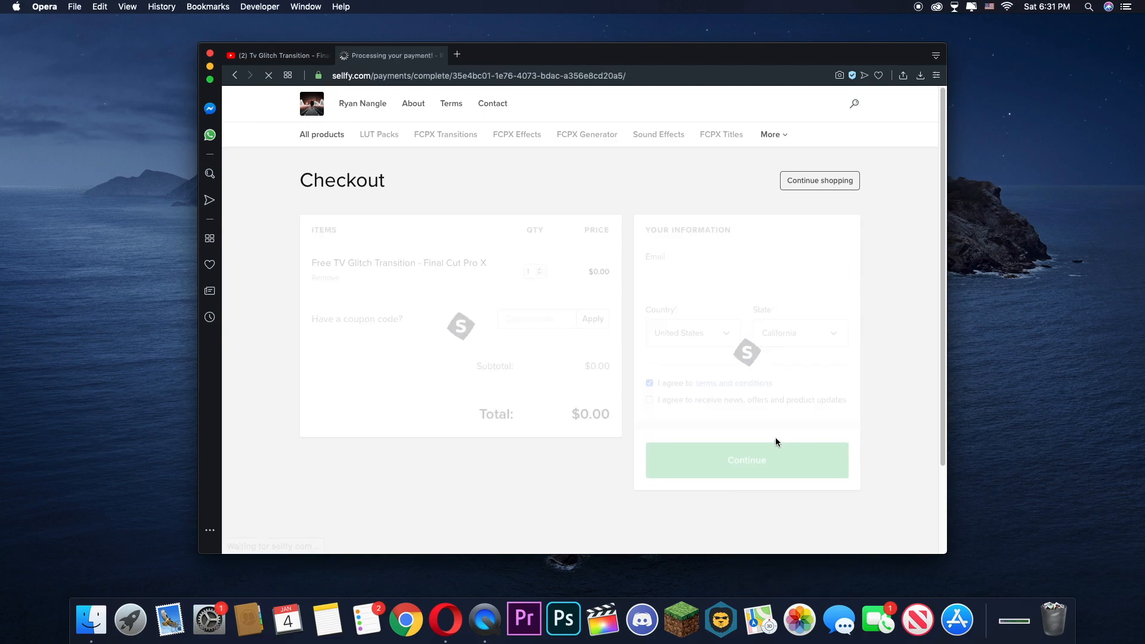
# - Submit the free order and open the product download page from the Sellfy purchase email in Outlook
pyautogui.click(745, 460)
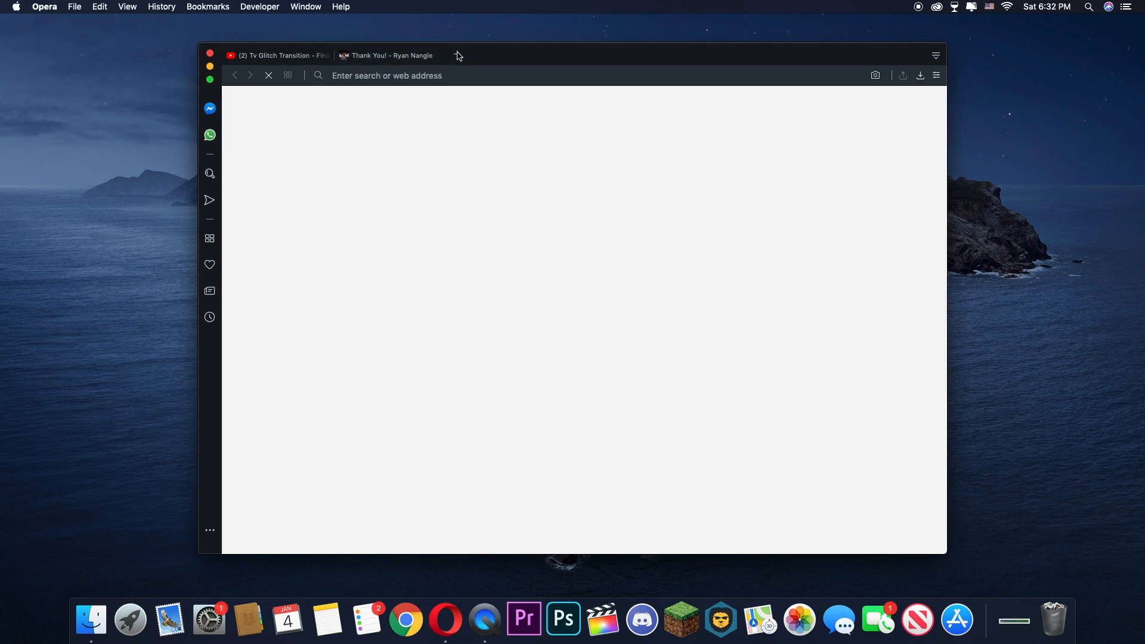
pyautogui.click(570, 55)
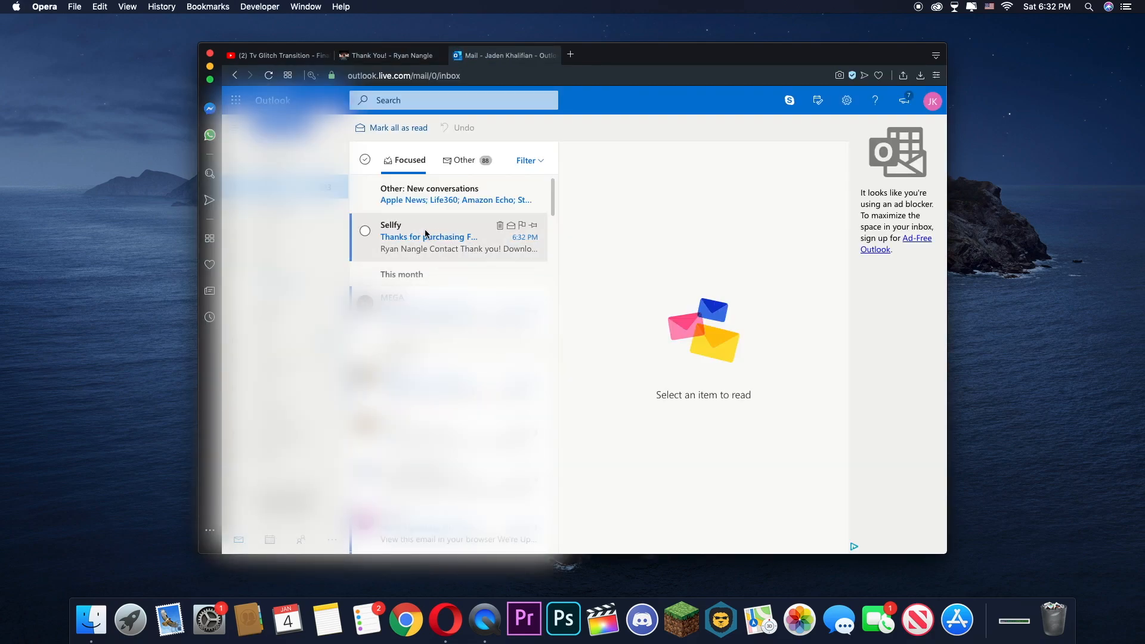
pyautogui.click(429, 237)
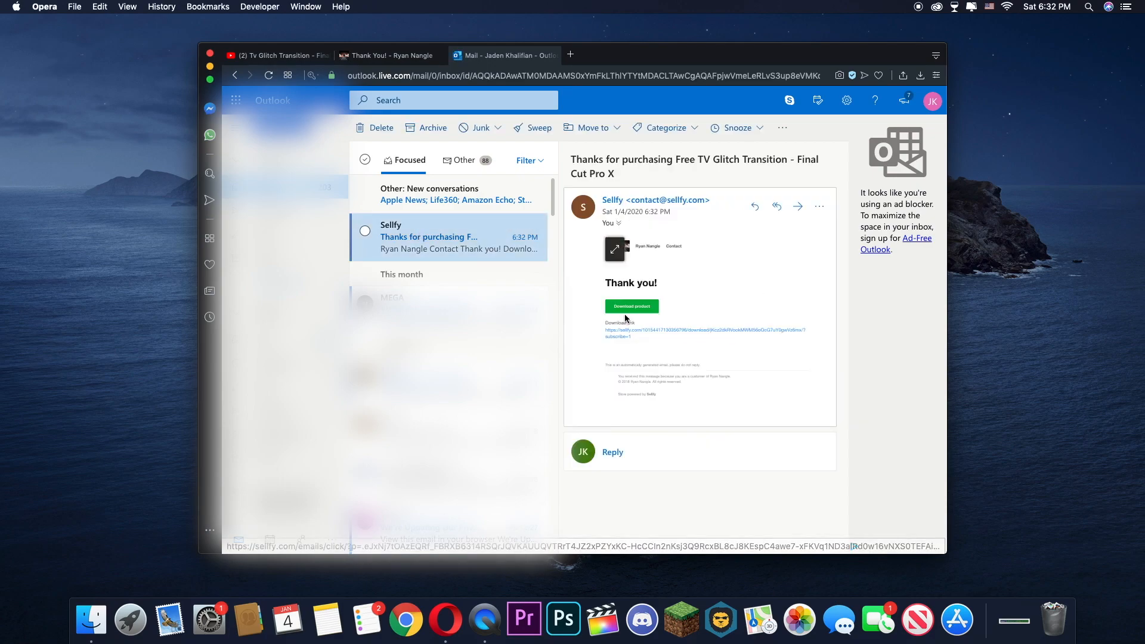
pyautogui.click(631, 306)
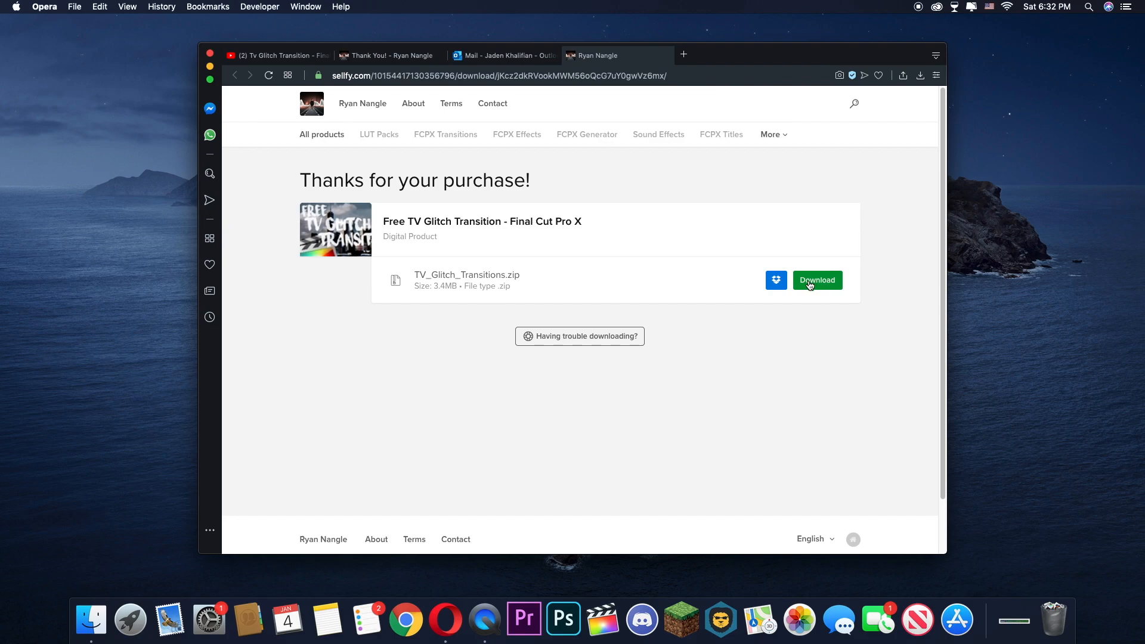
# - Download TV_Glitch_Transitions.zip, return to the inbox and hide the browser to show the desktop
pyautogui.click(817, 279)
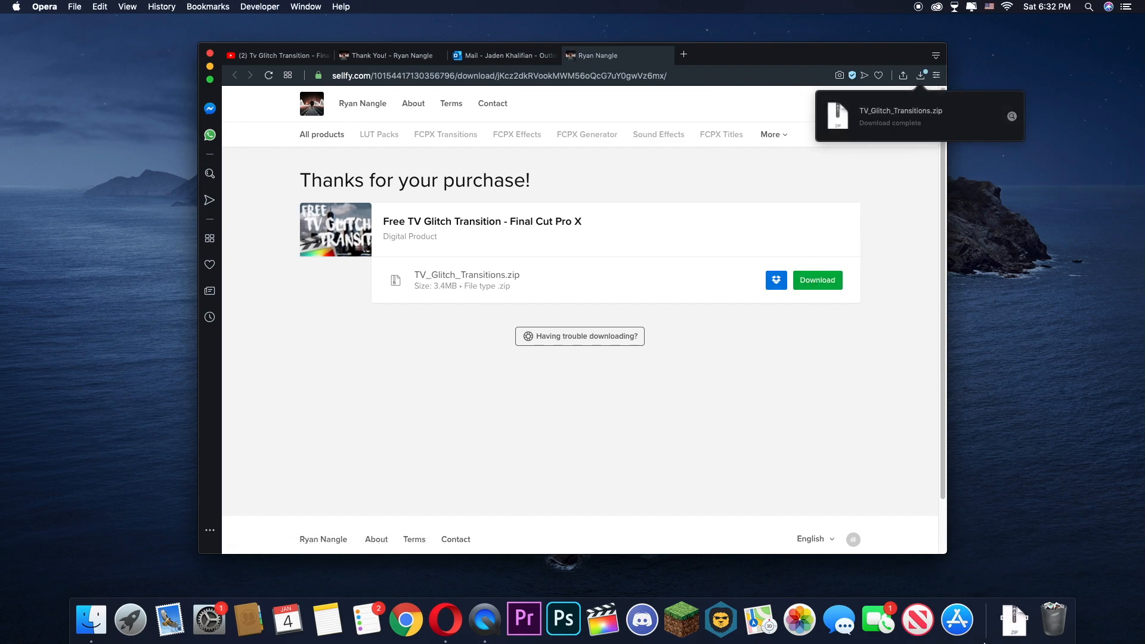
pyautogui.click(502, 55)
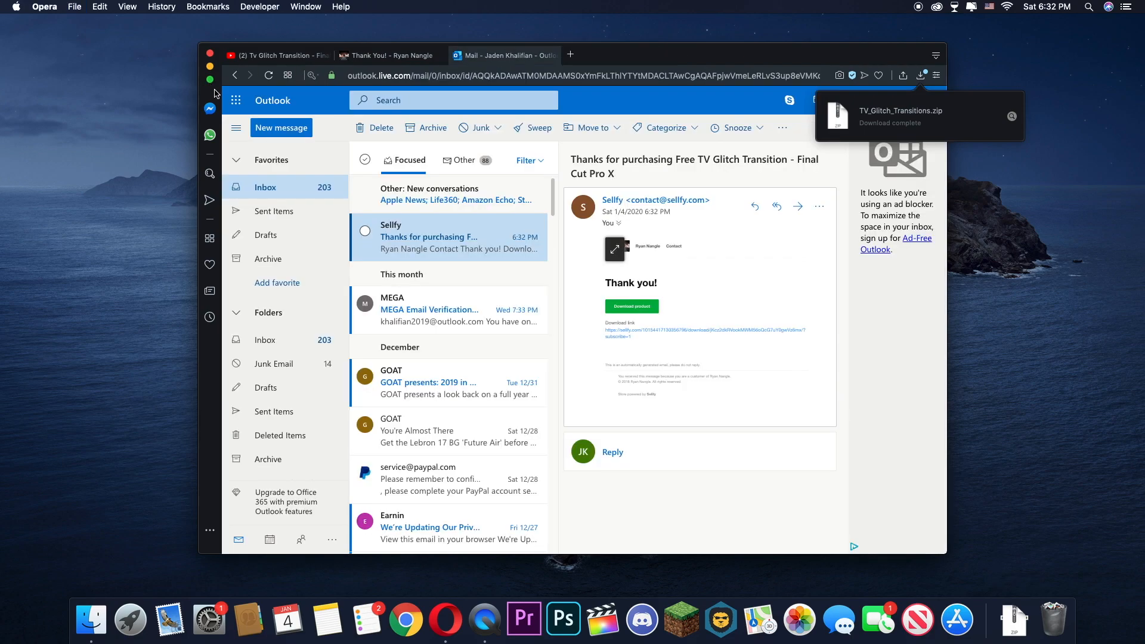
pyautogui.click(209, 66)
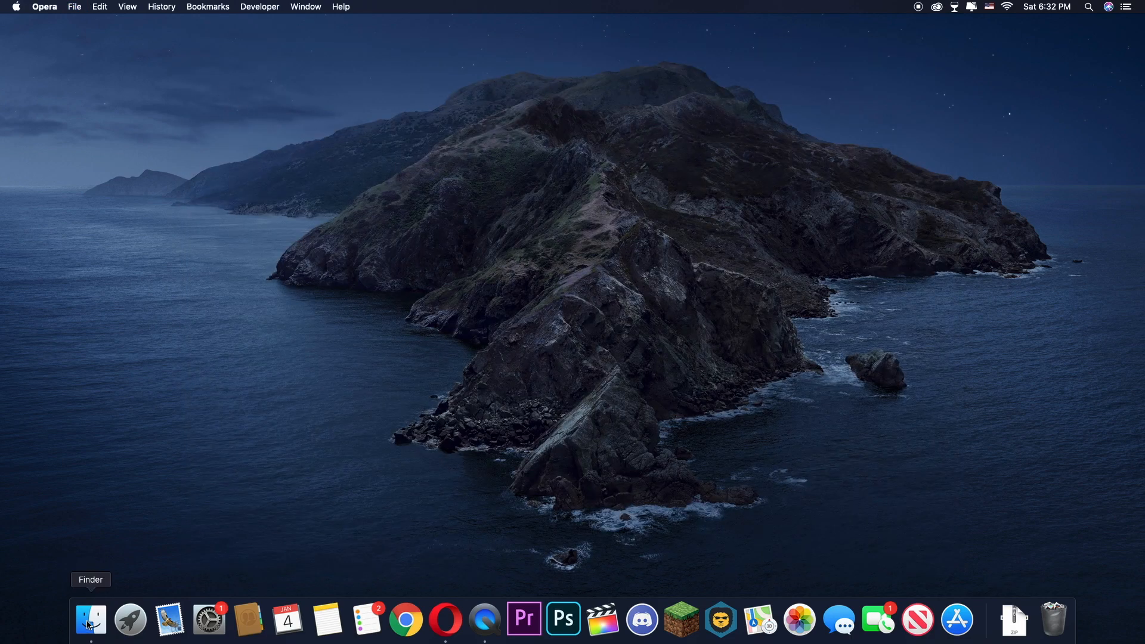
# - Open the unzipped TV Glitch Transitions folder from Downloads and view TV Glitch Zoom In Flicker as large icons
pyautogui.click(1014, 619)
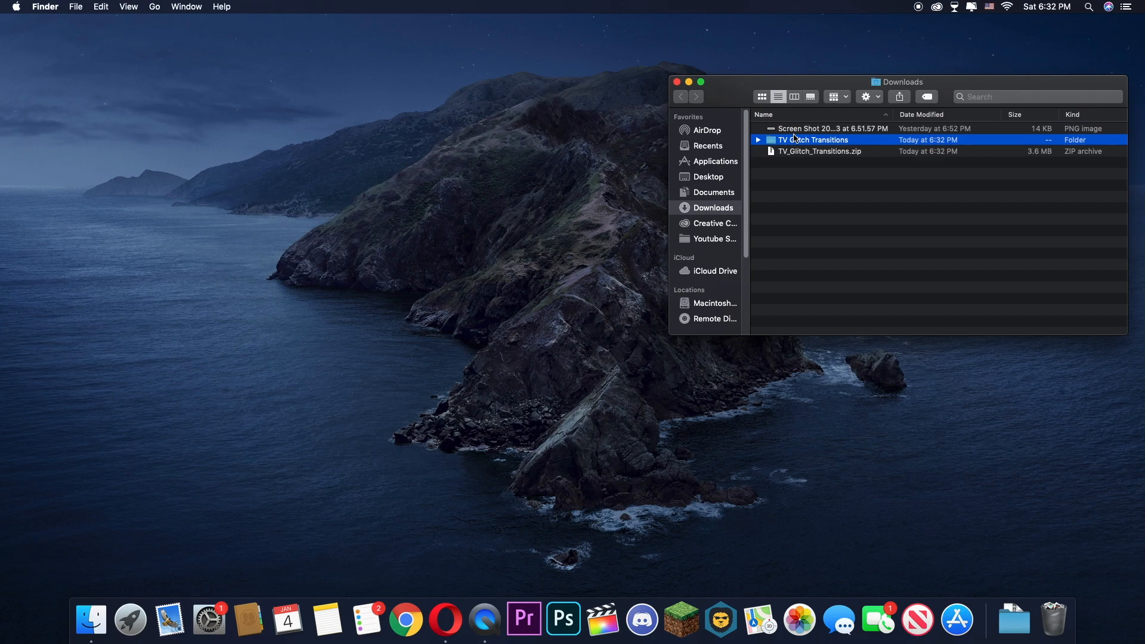
pyautogui.doubleClick(815, 140)
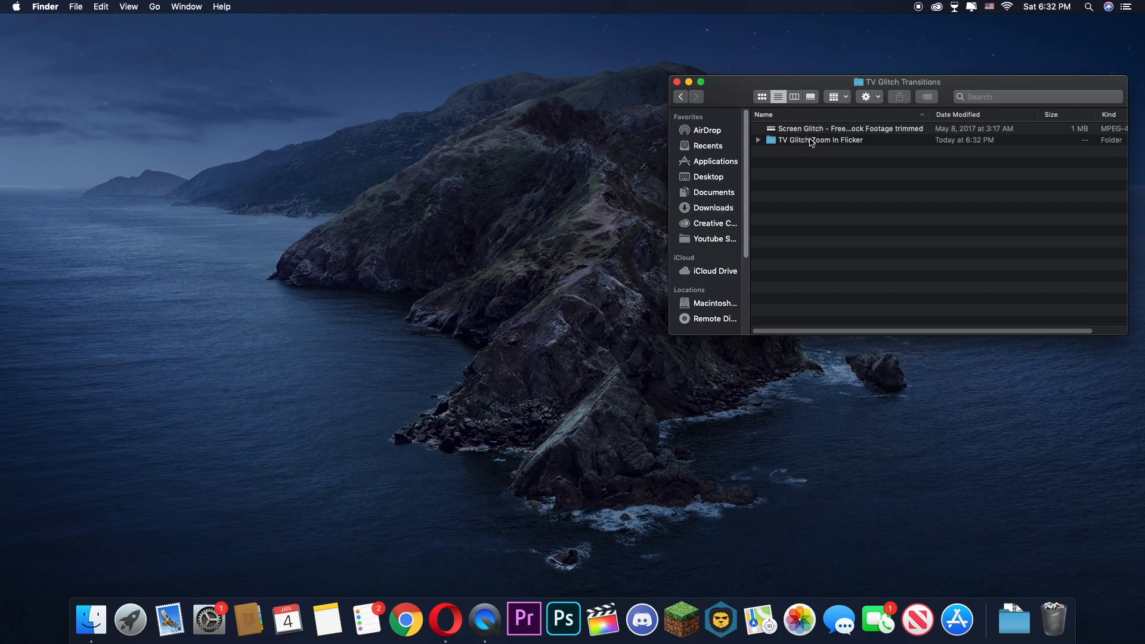
pyautogui.doubleClick(818, 139)
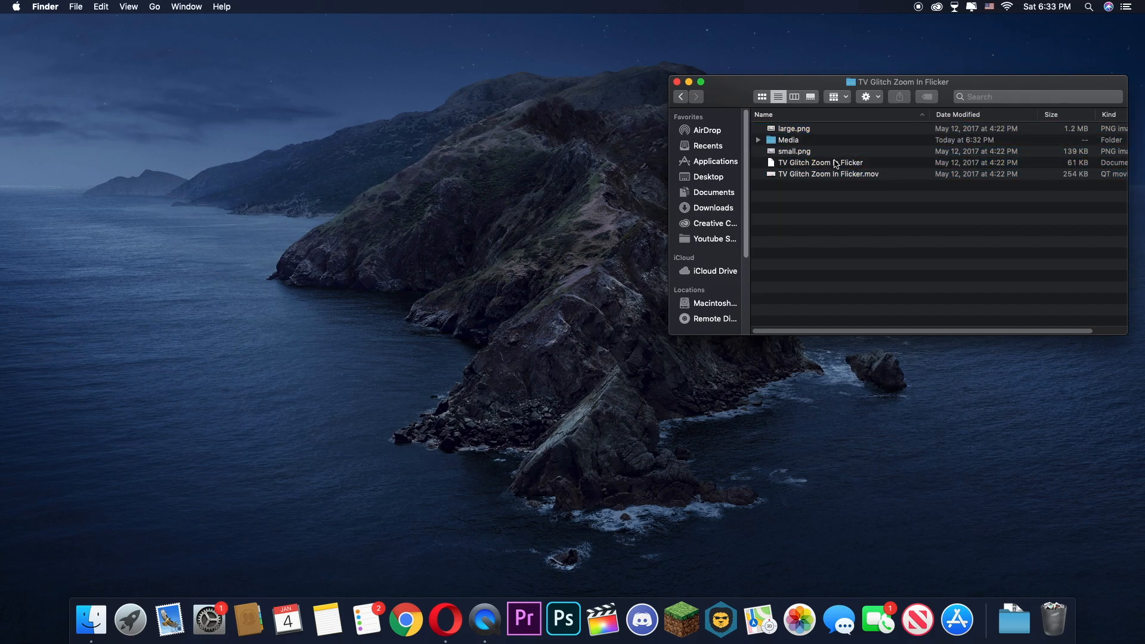
pyautogui.click(761, 97)
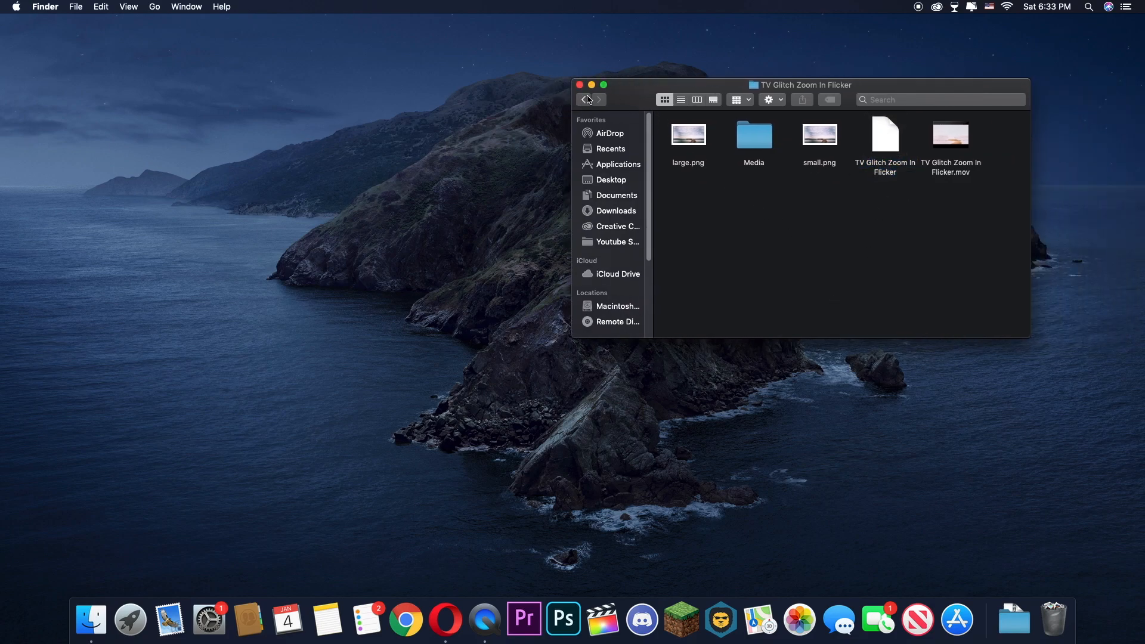
# - Browse into TV Glitch Zoom In Flicker again and return to the TV Glitch Transitions folder
pyautogui.click(582, 99)
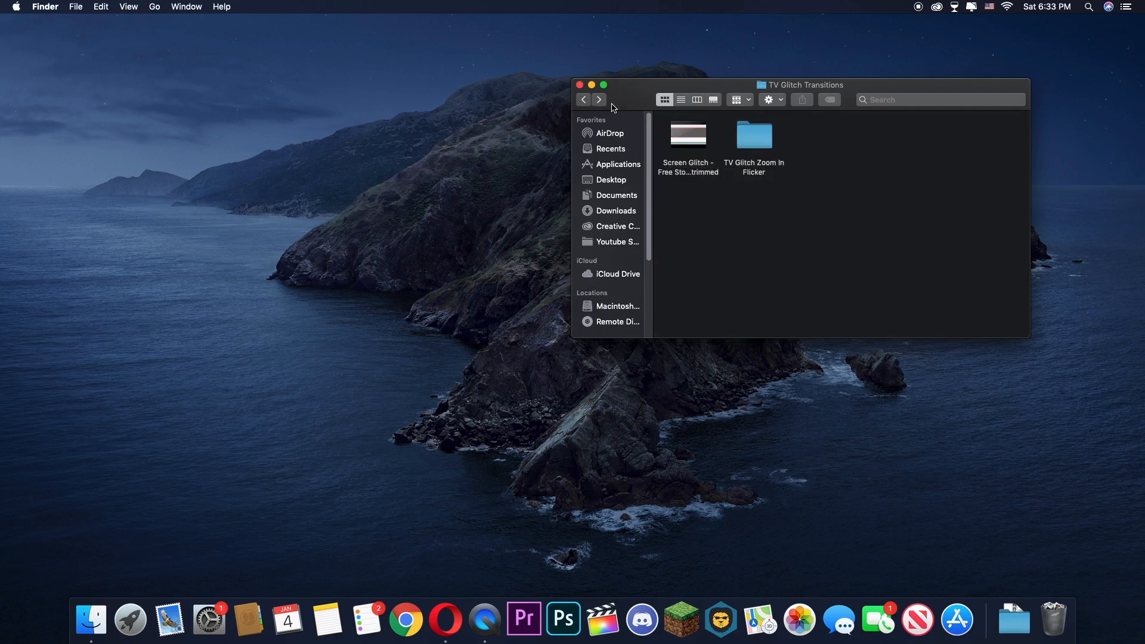
pyautogui.doubleClick(754, 134)
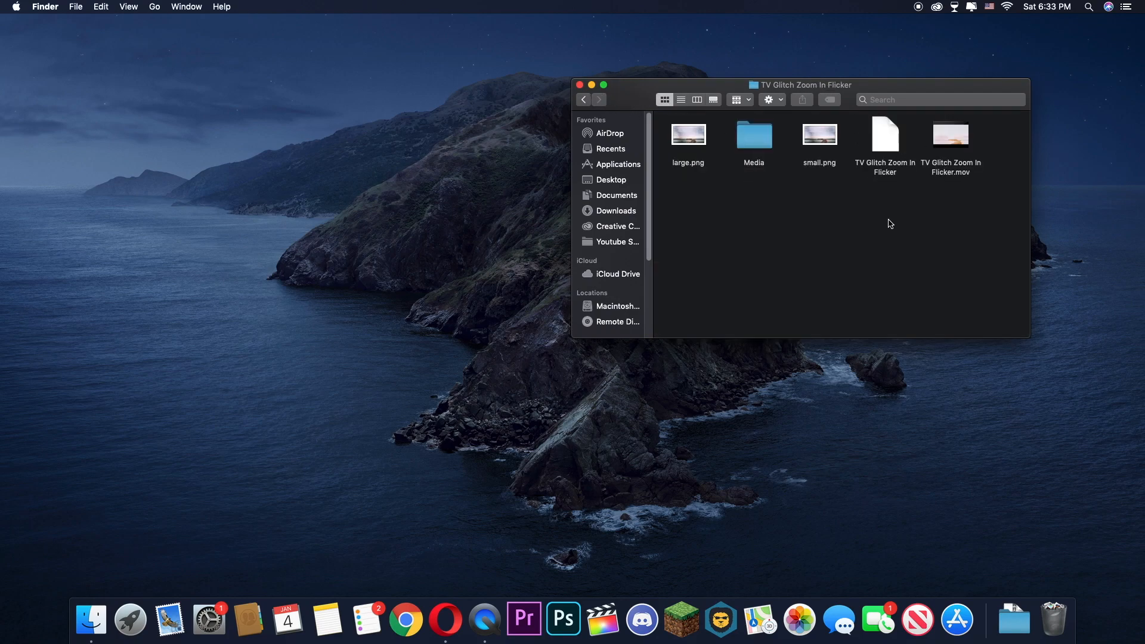
pyautogui.moveTo(877, 133)
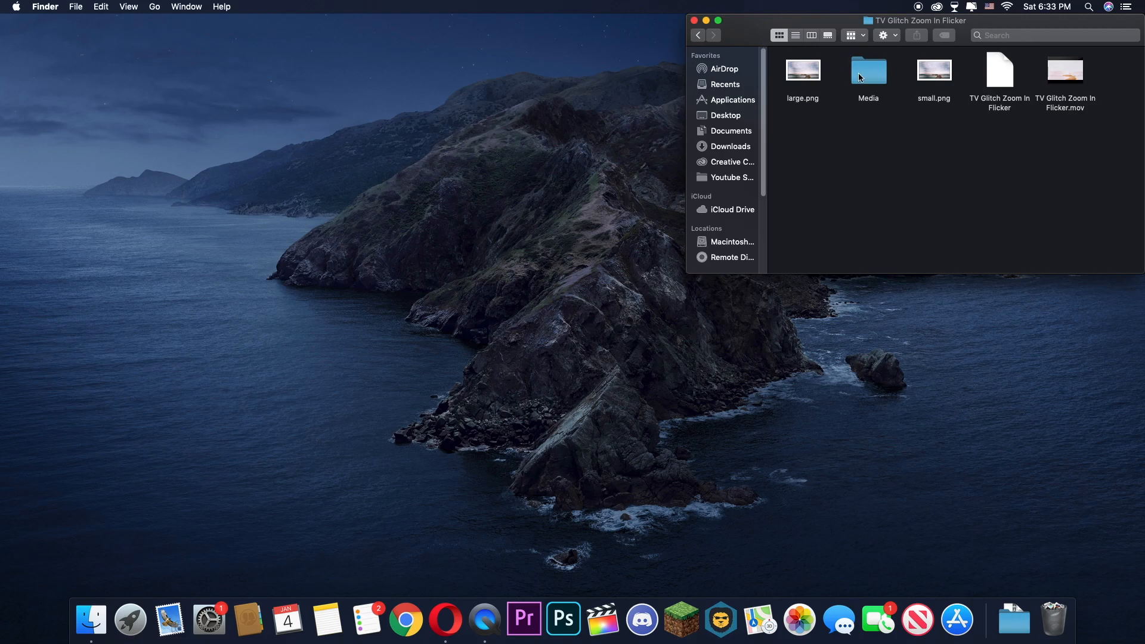
pyautogui.click(698, 35)
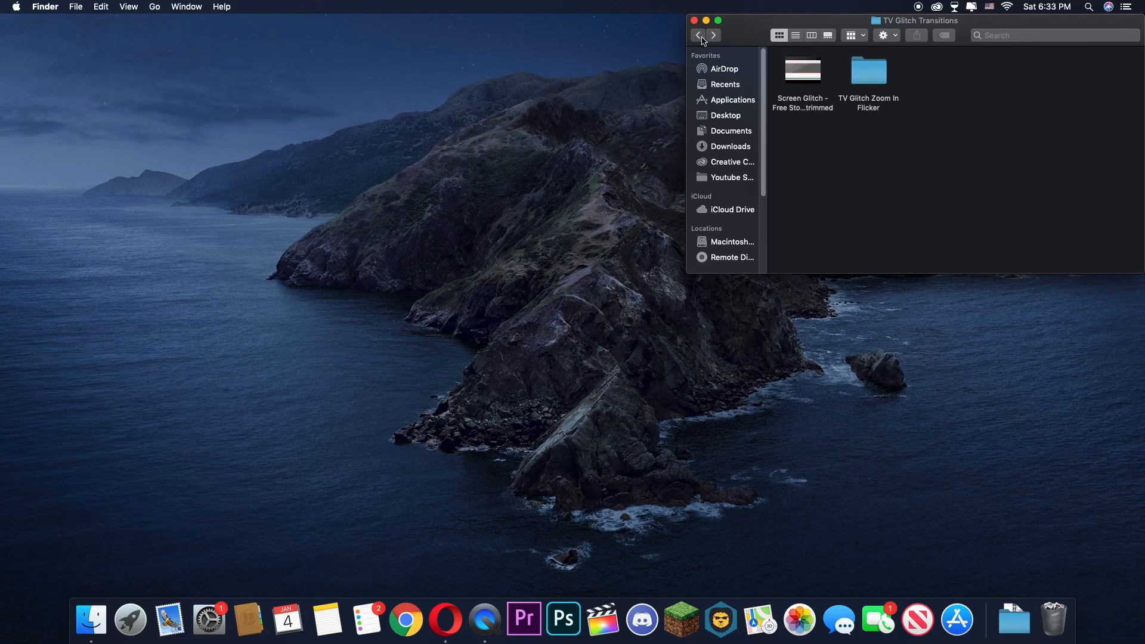
pyautogui.moveTo(942, 20)
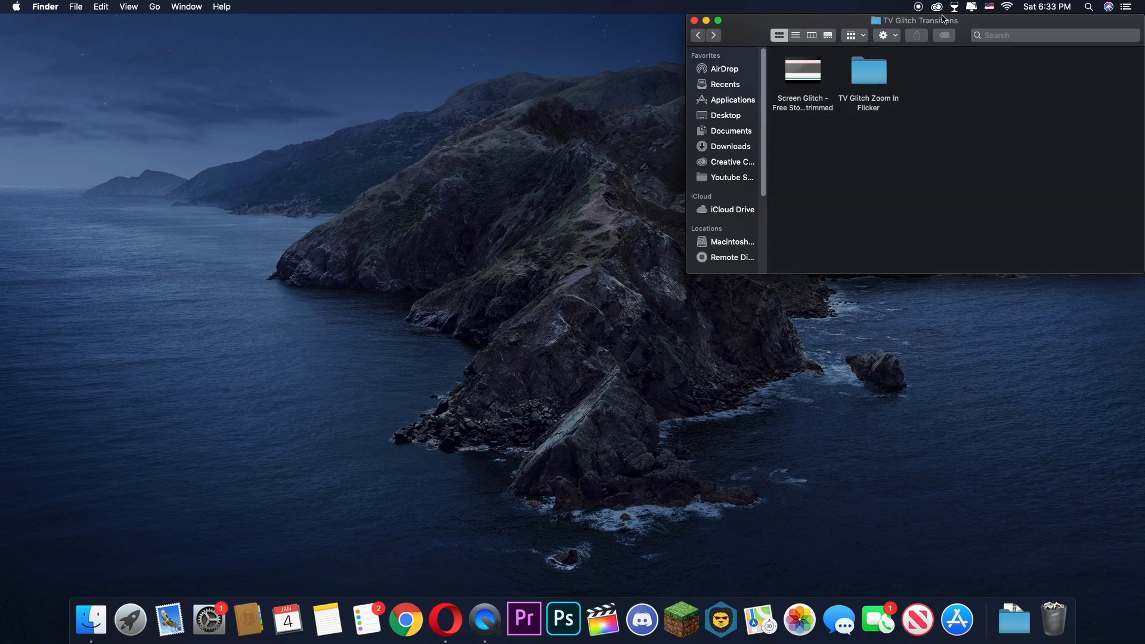
# - Open TV Glitch Zoom In Flicker in icon view and show Applications in a second Finder window
pyautogui.doubleClick(868, 71)
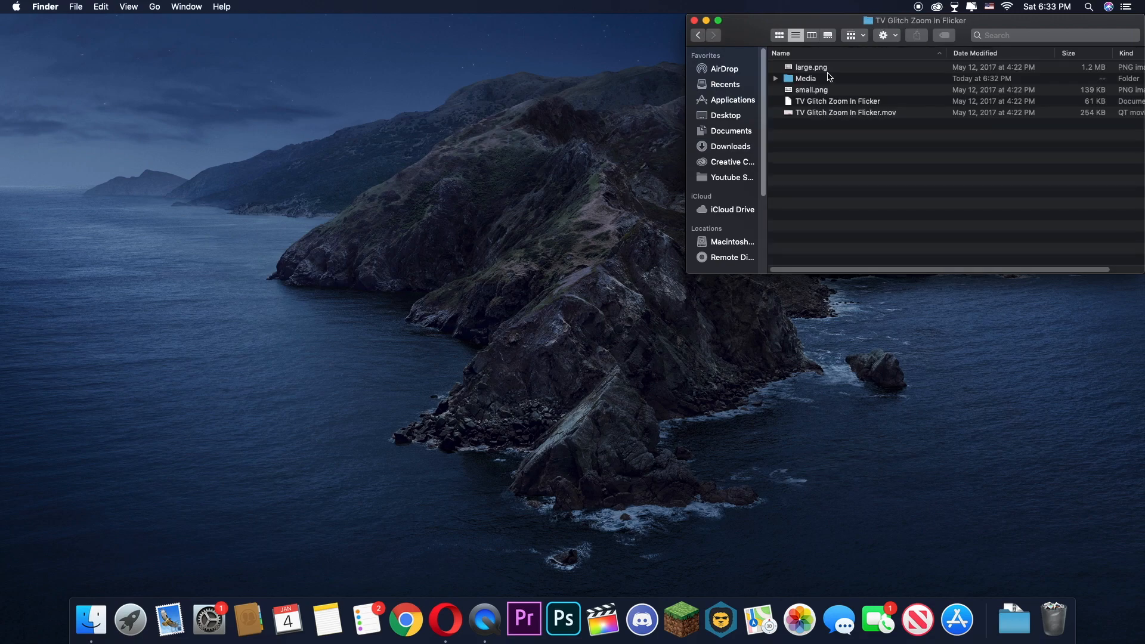
pyautogui.click(778, 35)
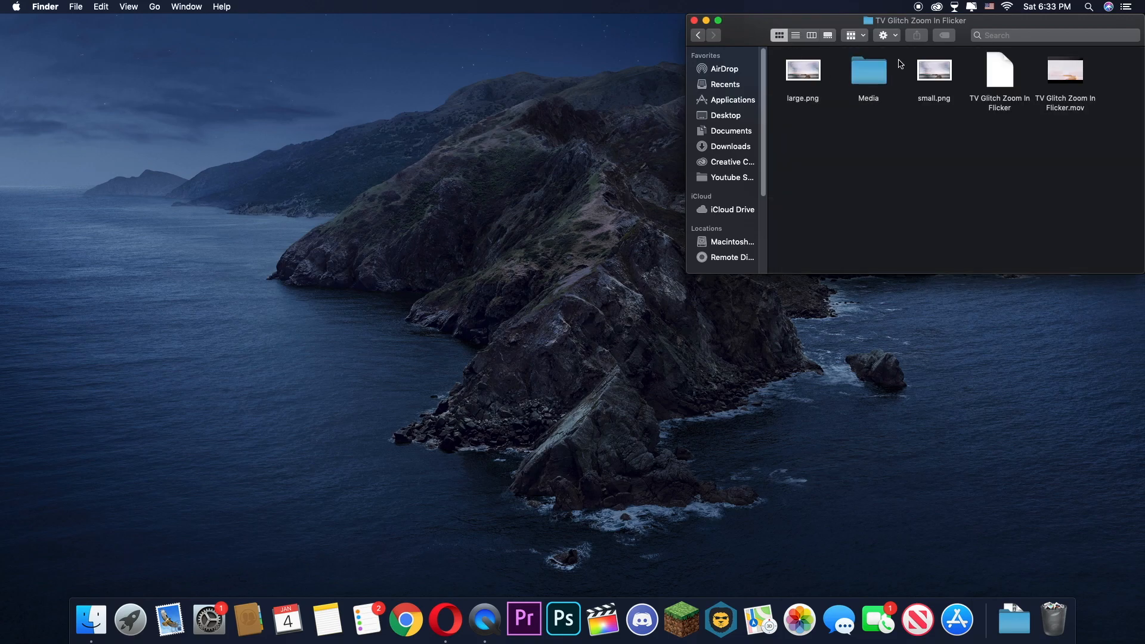
pyautogui.rightClick(91, 620)
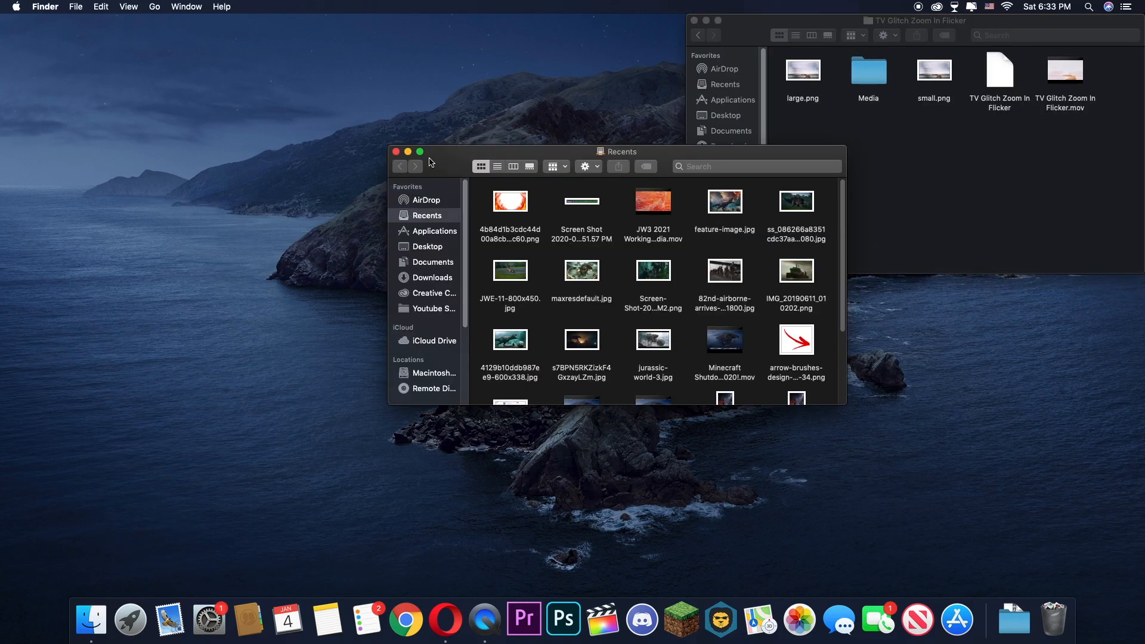
pyautogui.moveTo(451, 227)
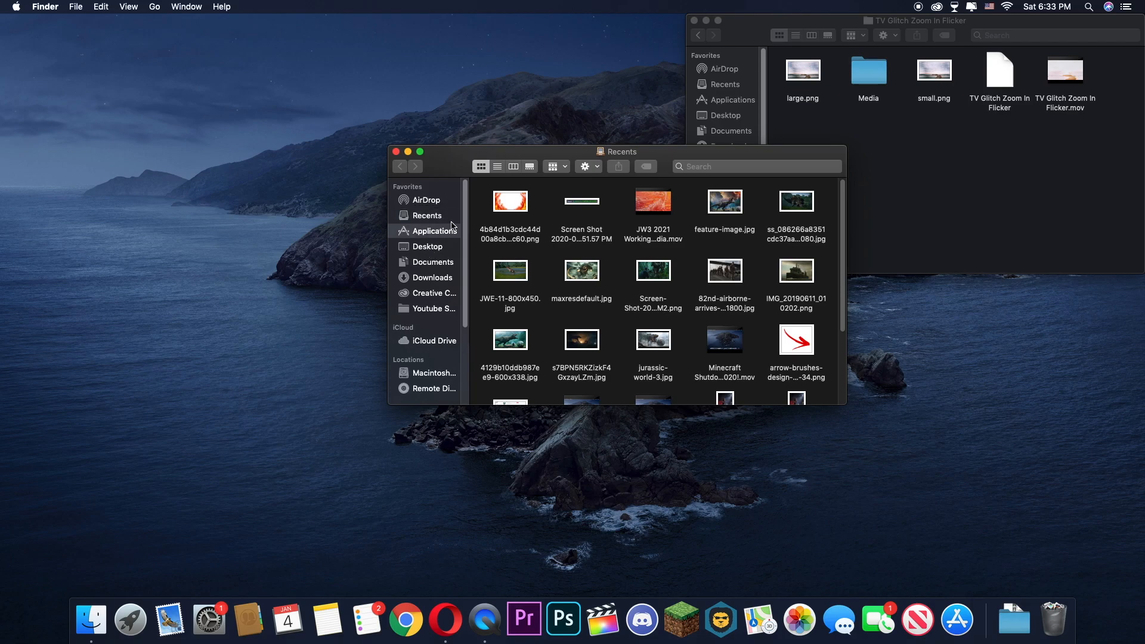
pyautogui.click(435, 231)
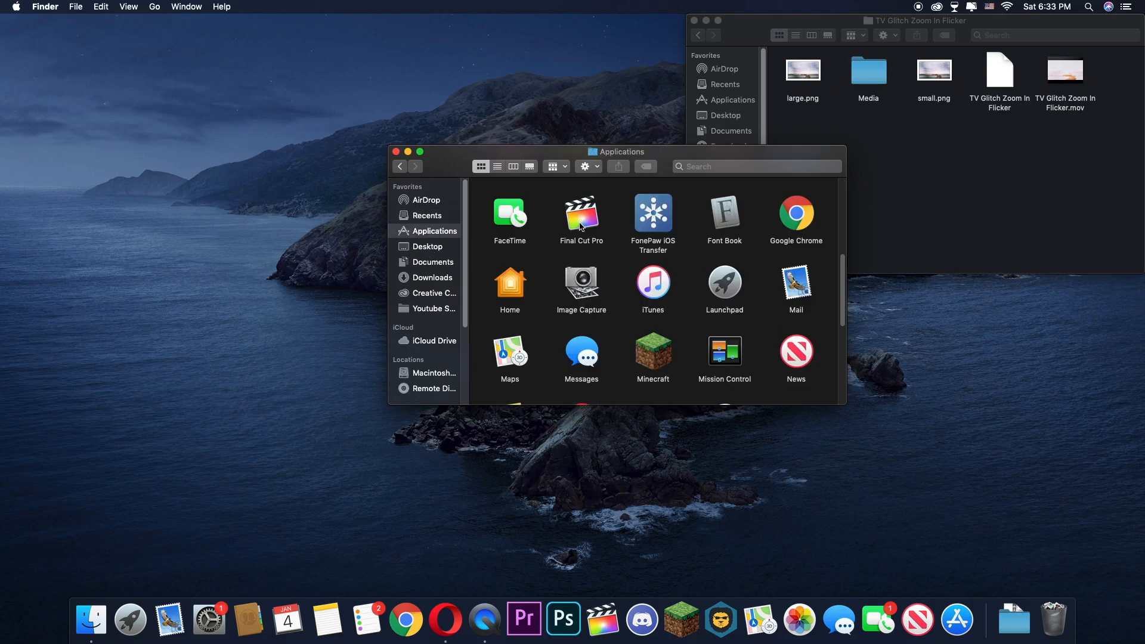
# - Show the package contents of the Final Cut Pro app
pyautogui.rightClick(580, 214)
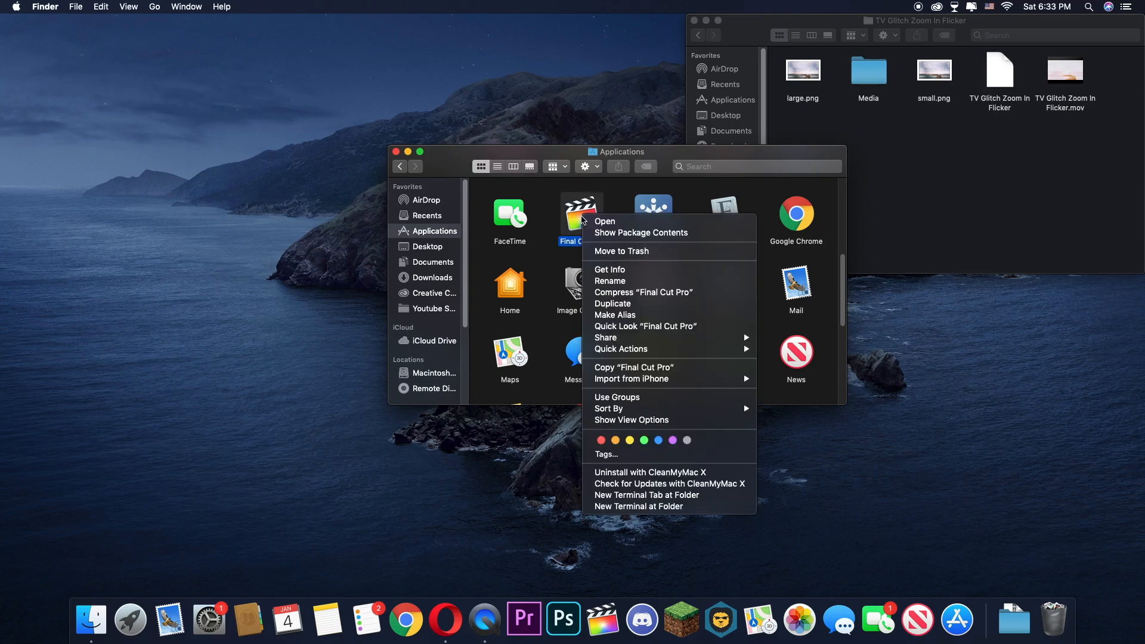
pyautogui.moveTo(640, 232)
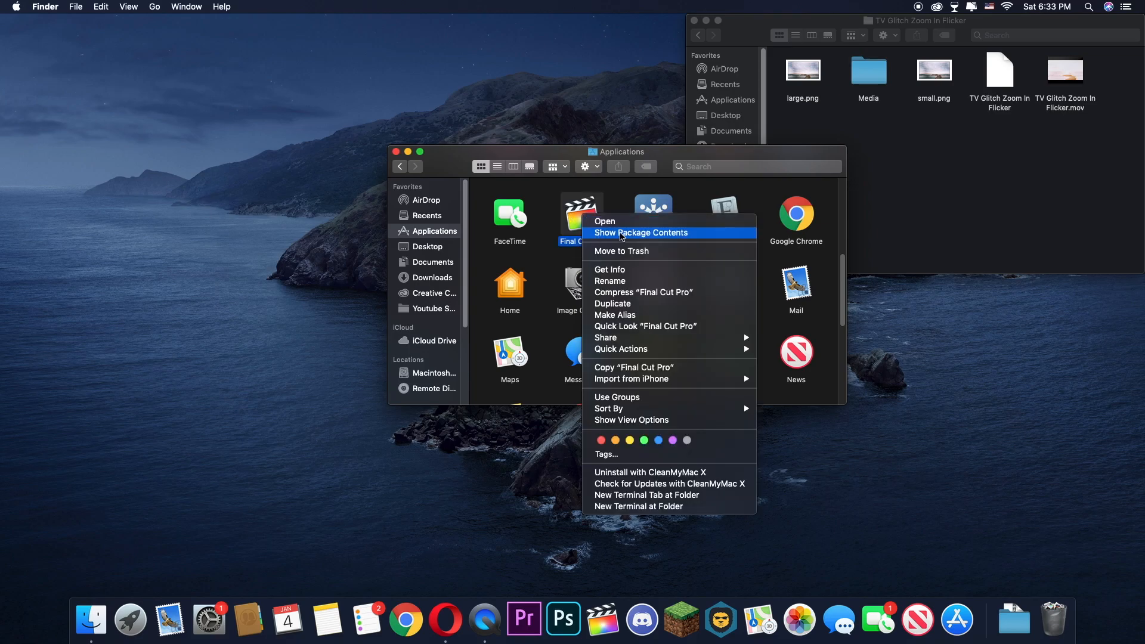
pyautogui.click(640, 232)
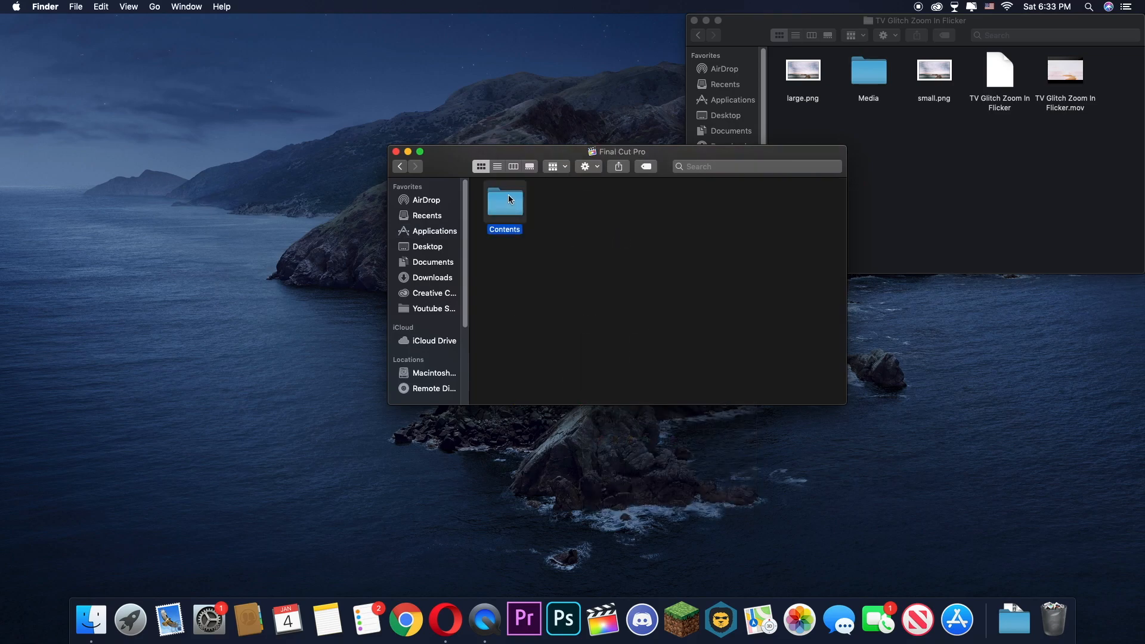
# - Navigate through Contents, PlugIns and the MediaProviders plugin package into its Contents folder
pyautogui.doubleClick(504, 202)
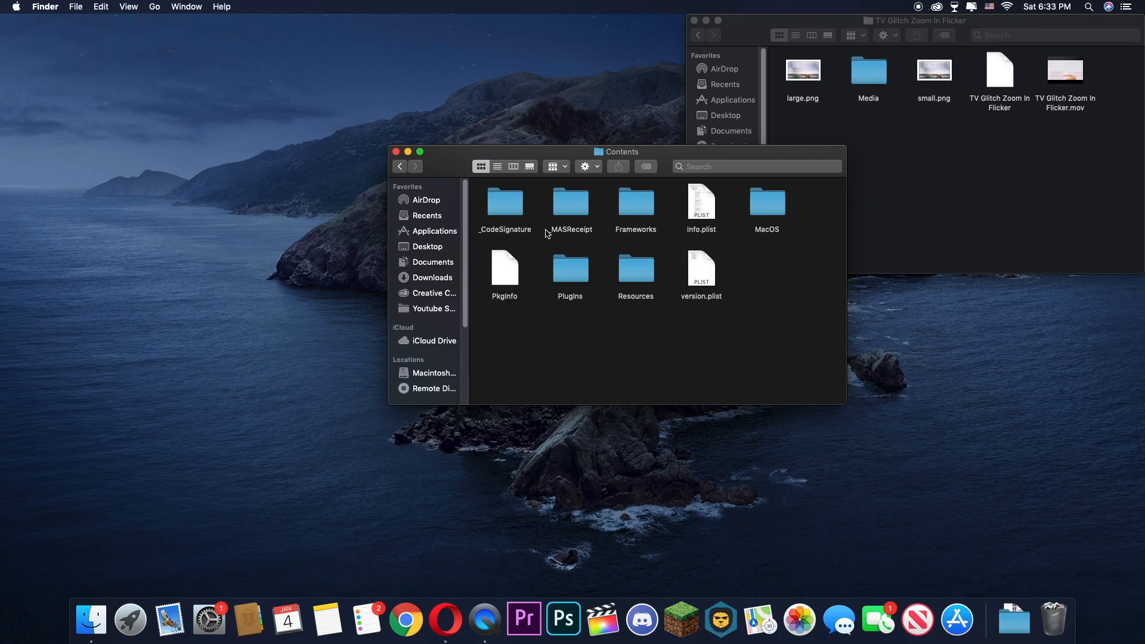
pyautogui.doubleClick(570, 267)
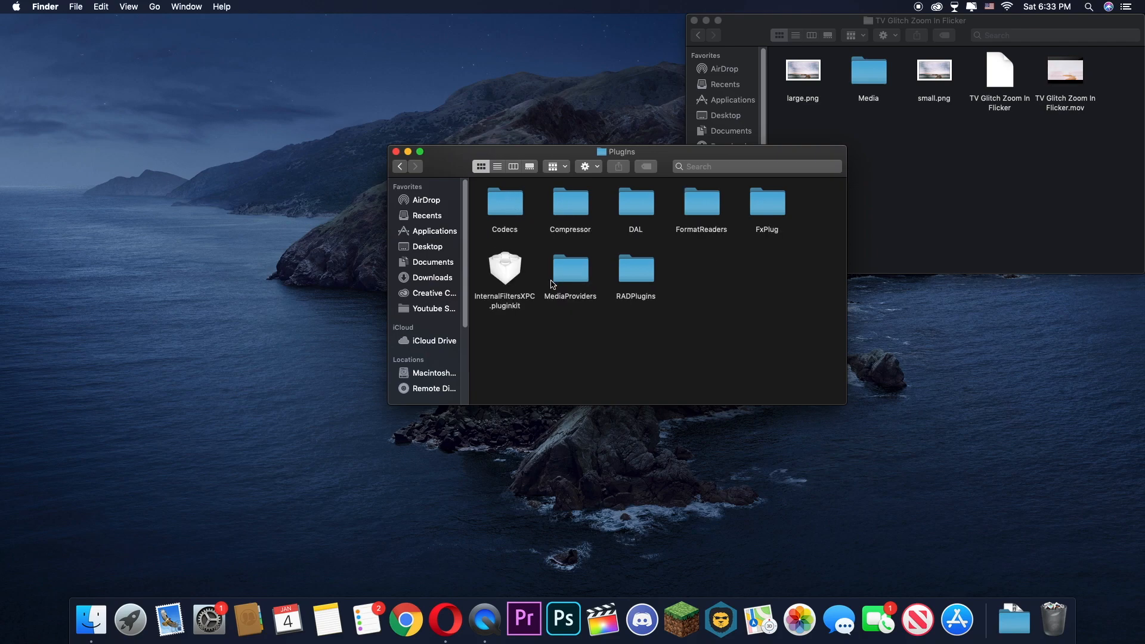
pyautogui.moveTo(602, 195)
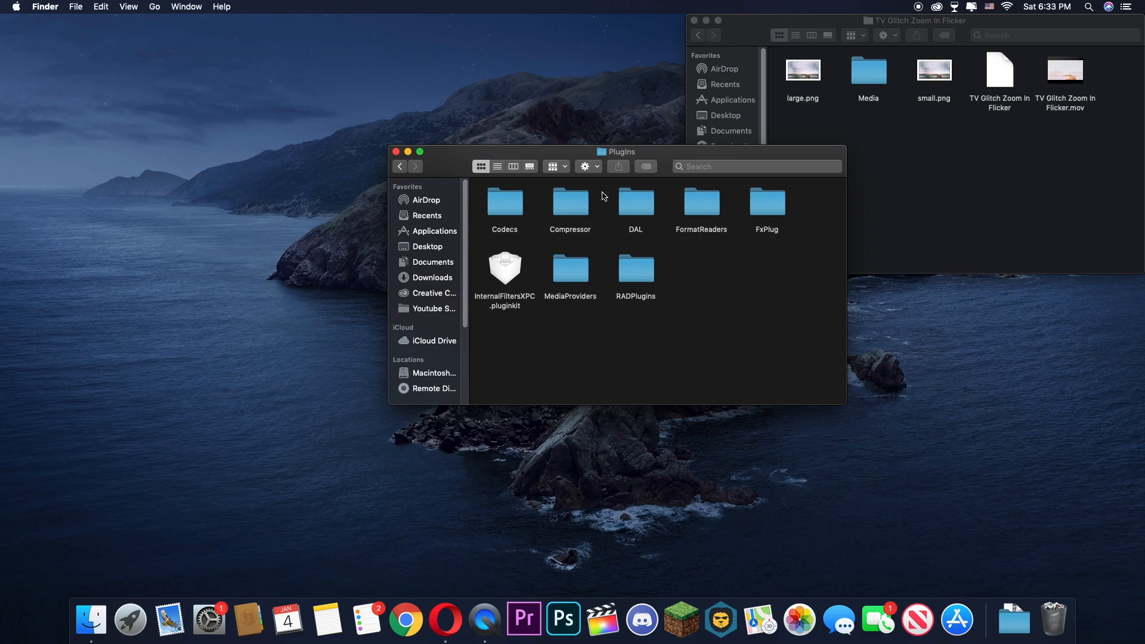
pyautogui.click(570, 268)
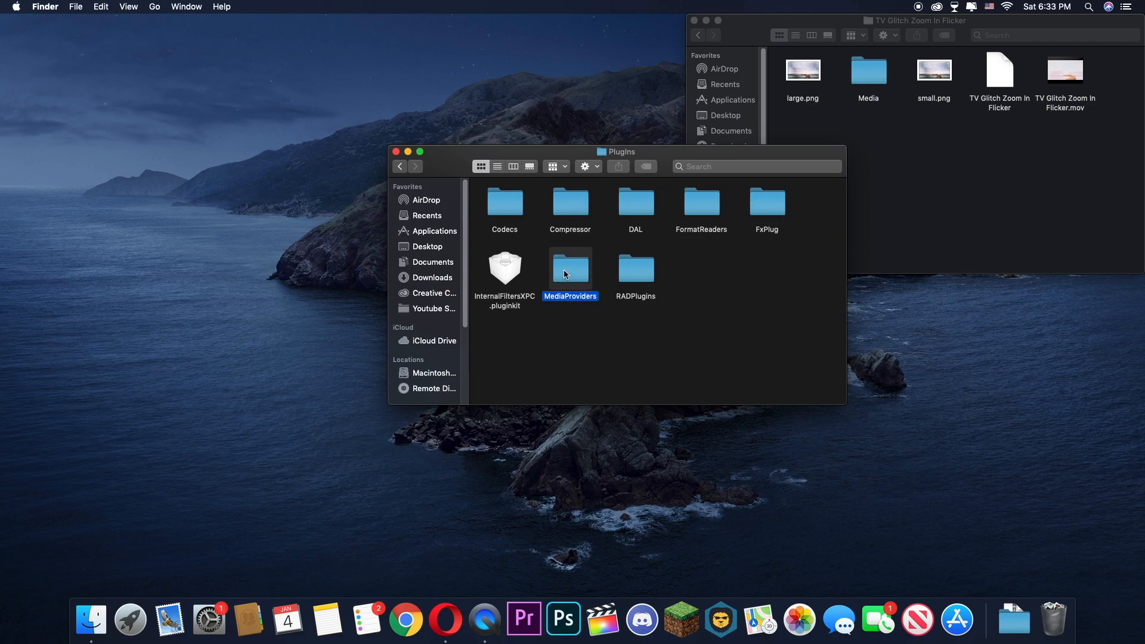
pyautogui.doubleClick(570, 268)
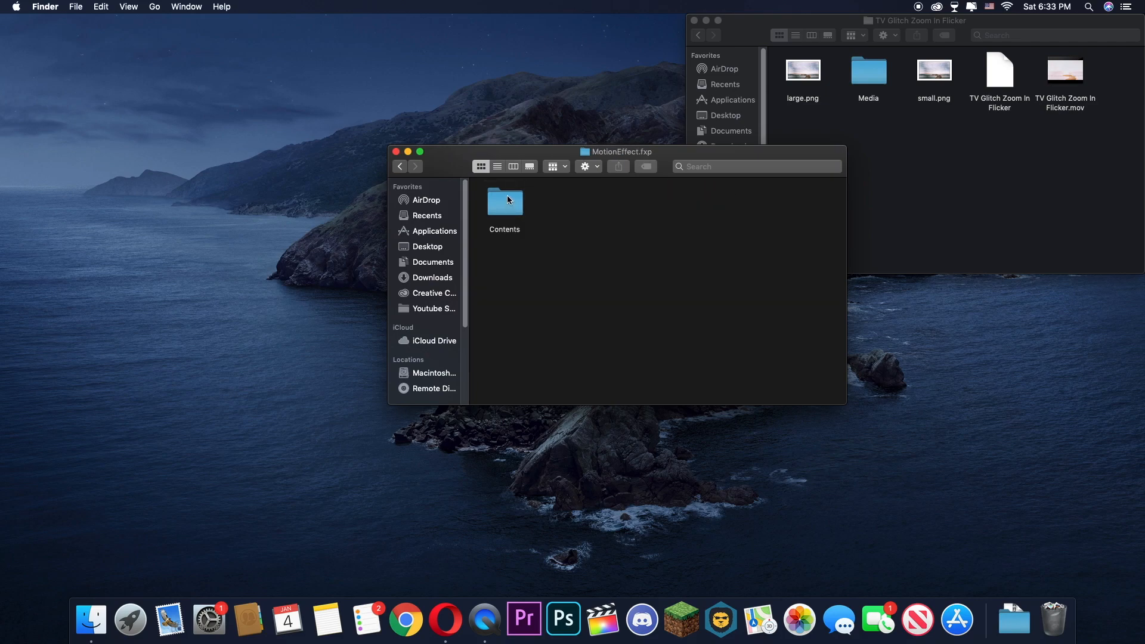
pyautogui.doubleClick(504, 205)
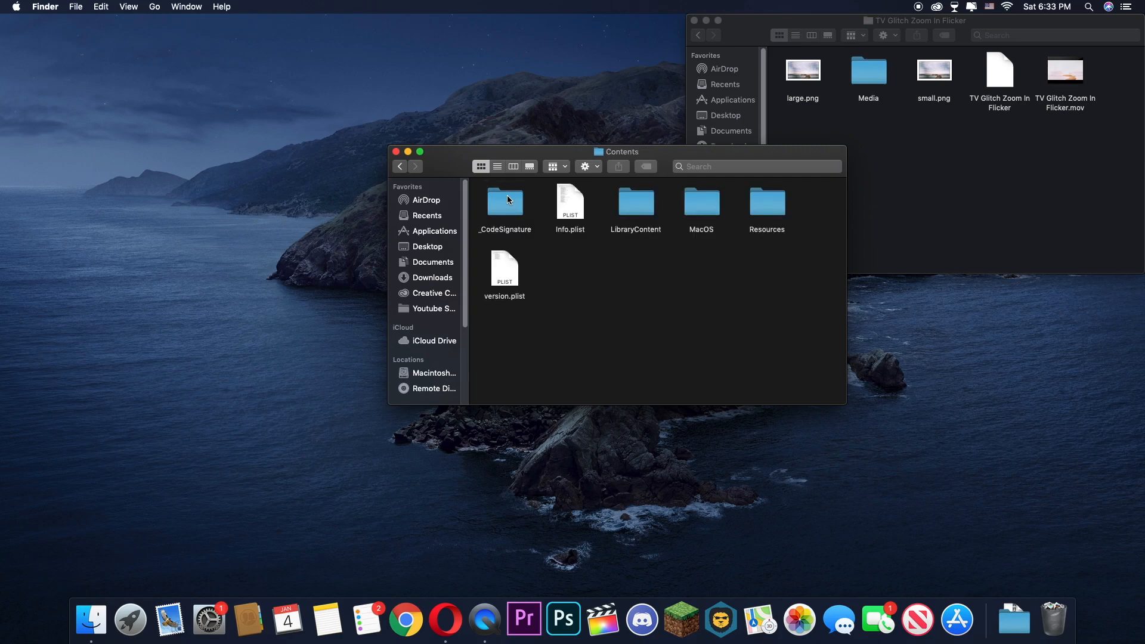
# - Open Resources, then Templates, then the Transitions templates folder
pyautogui.doubleClick(766, 202)
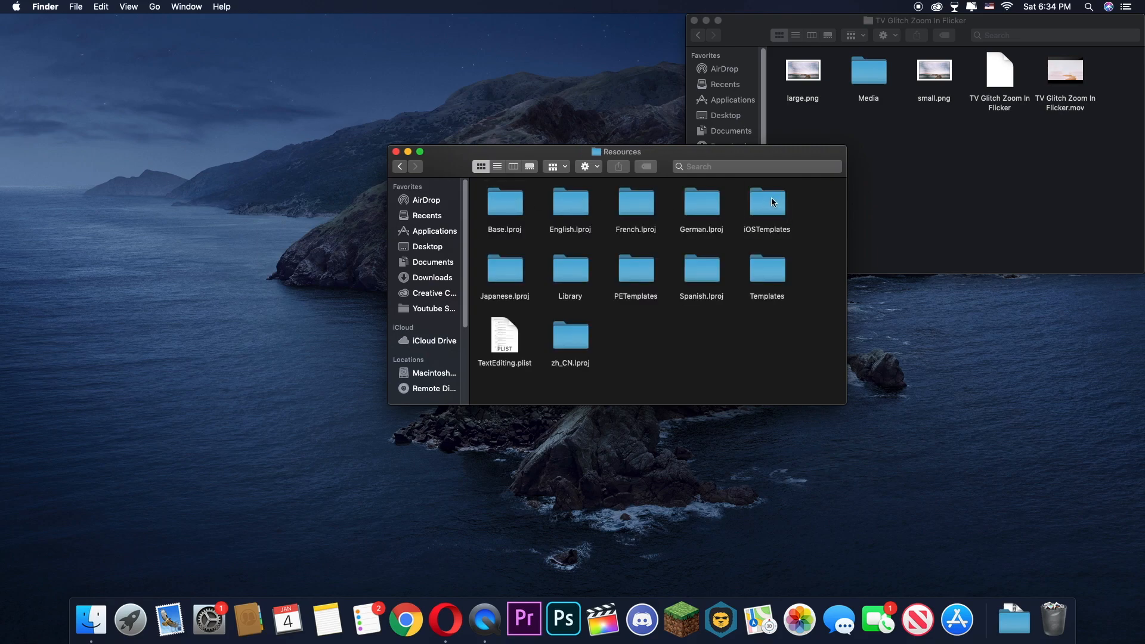
pyautogui.moveTo(468, 250)
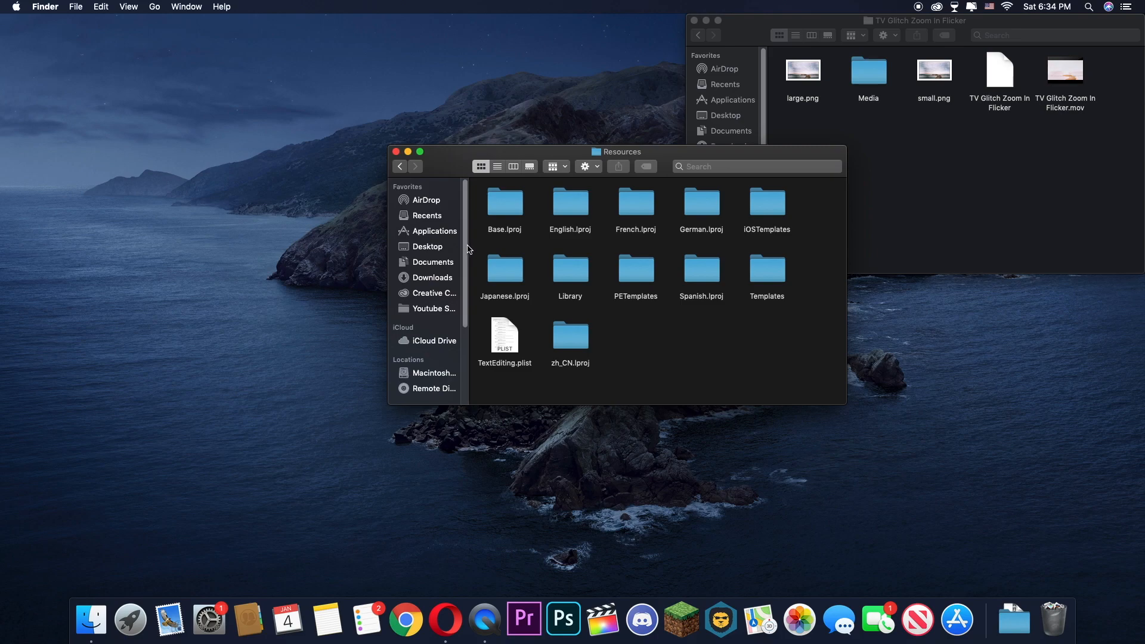
pyautogui.moveTo(734, 274)
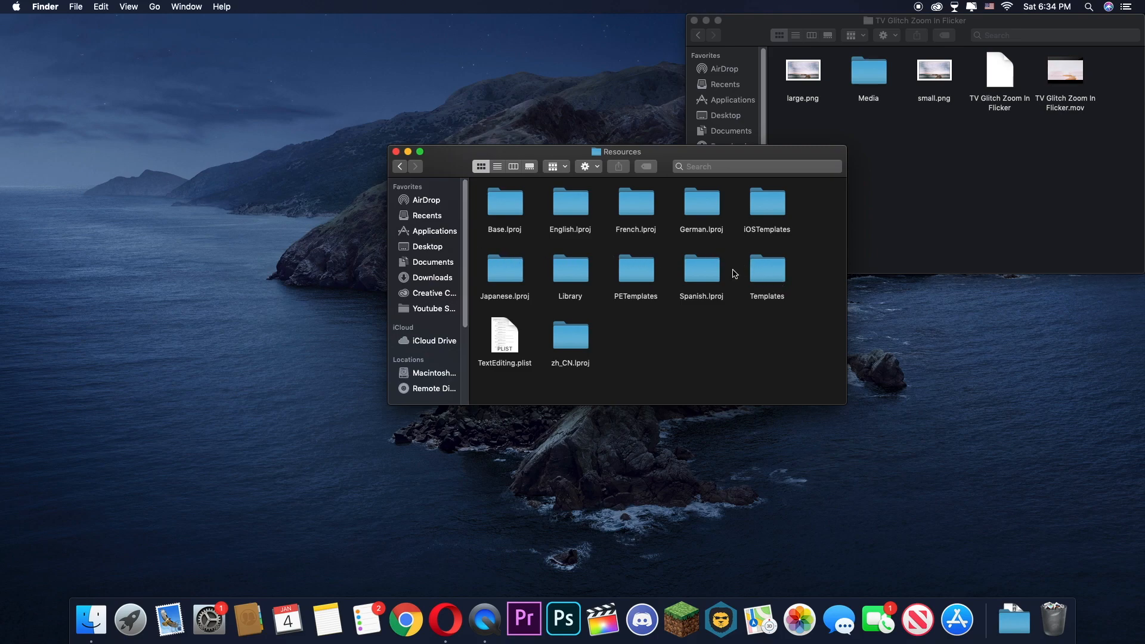
pyautogui.doubleClick(767, 268)
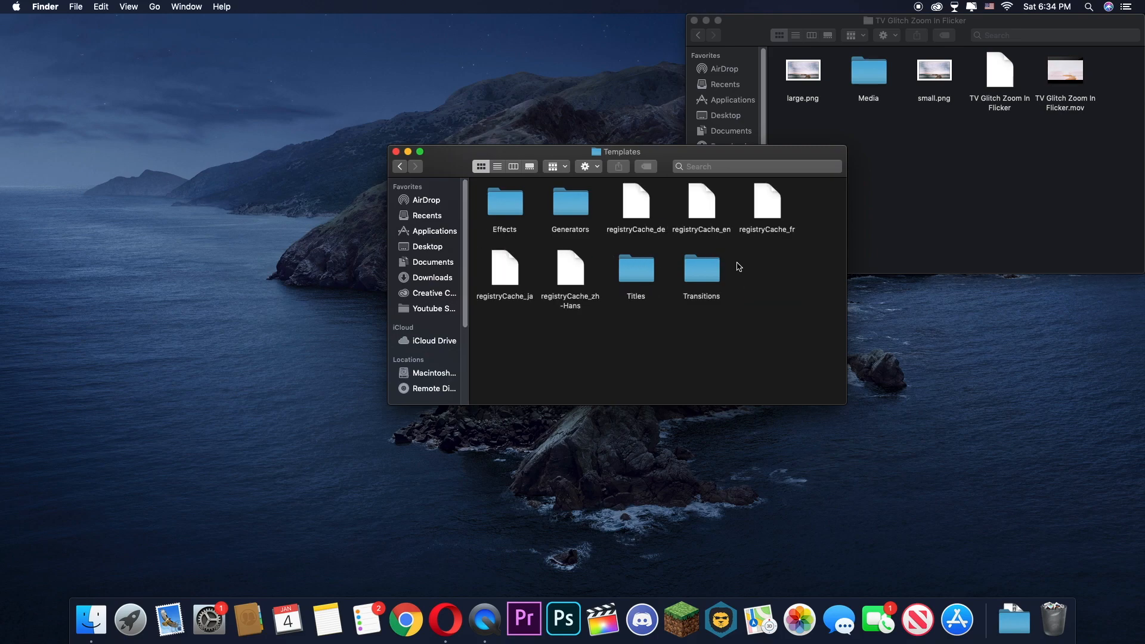
pyautogui.moveTo(715, 197)
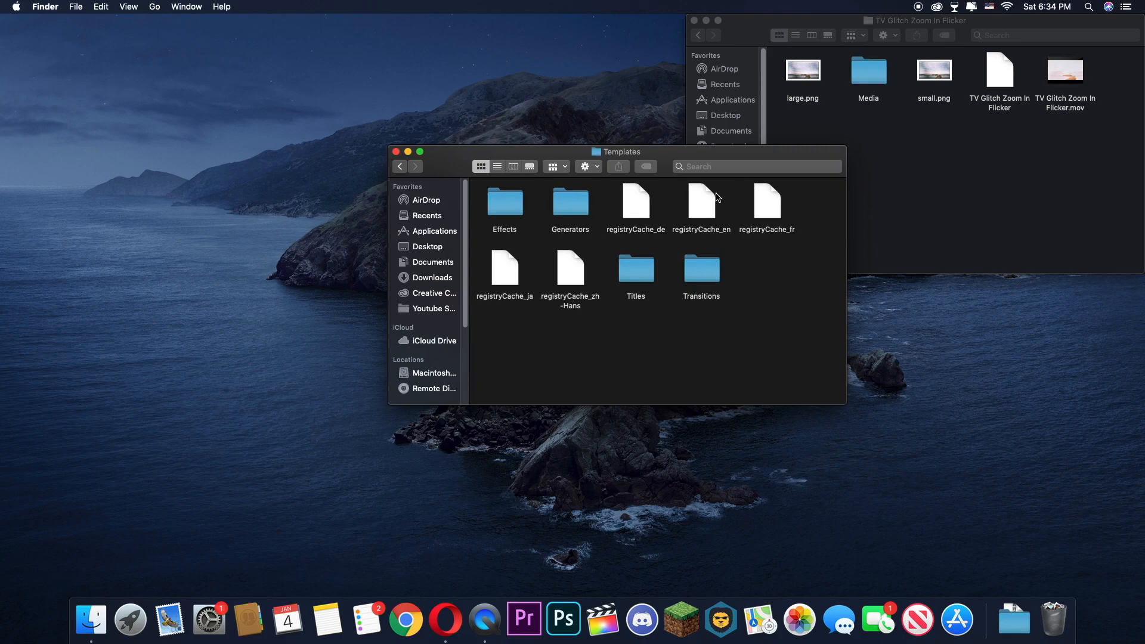
pyautogui.moveTo(487, 225)
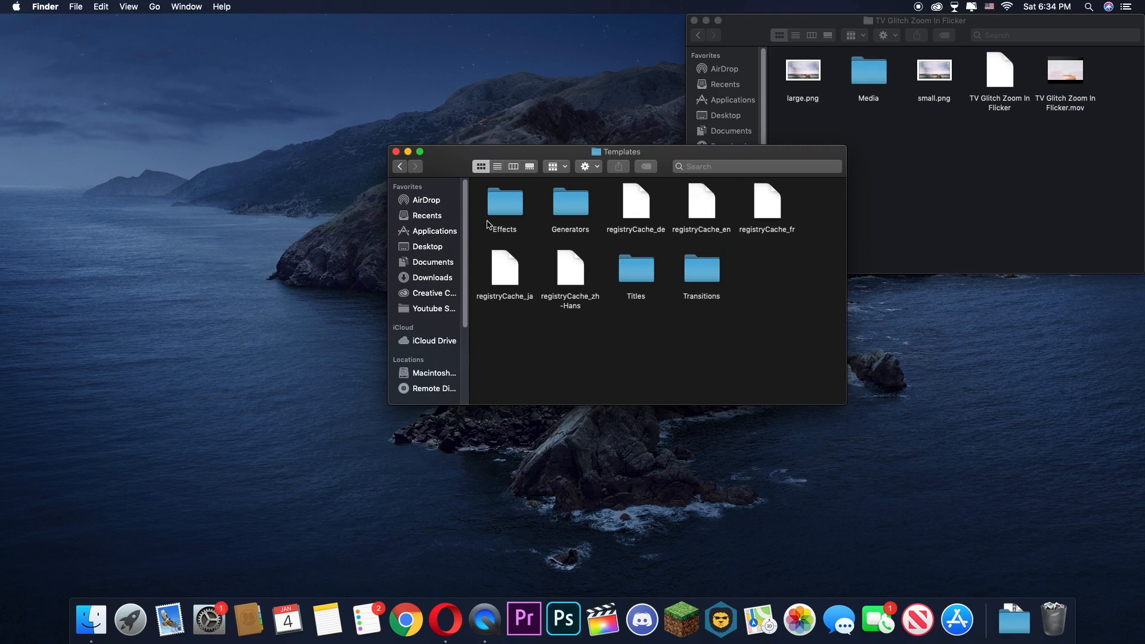
pyautogui.moveTo(706, 260)
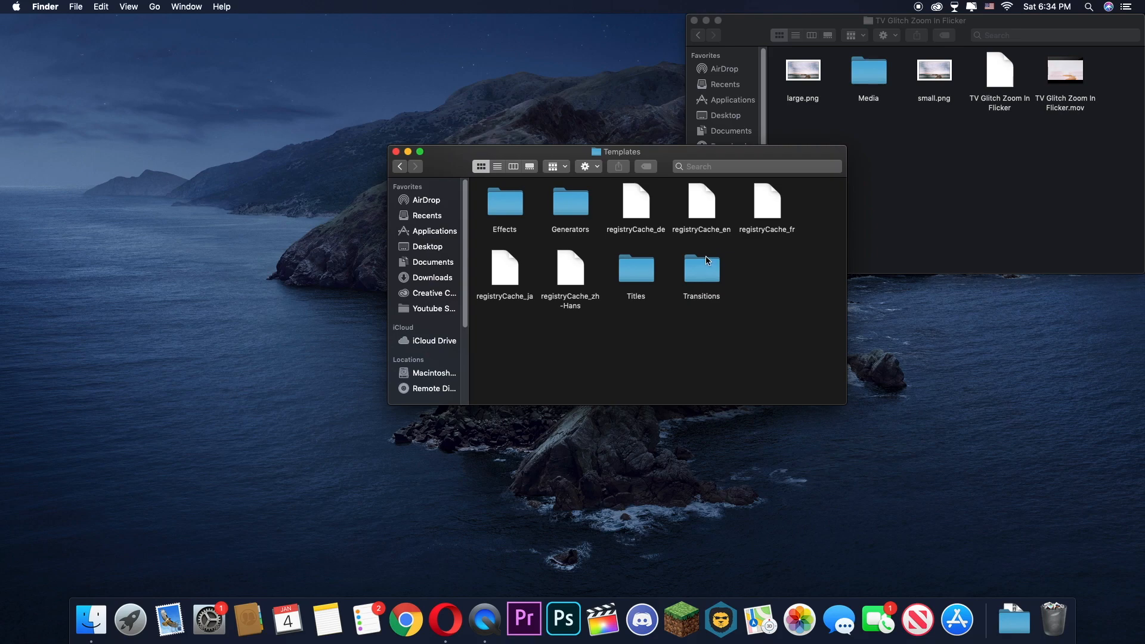
pyautogui.moveTo(703, 257)
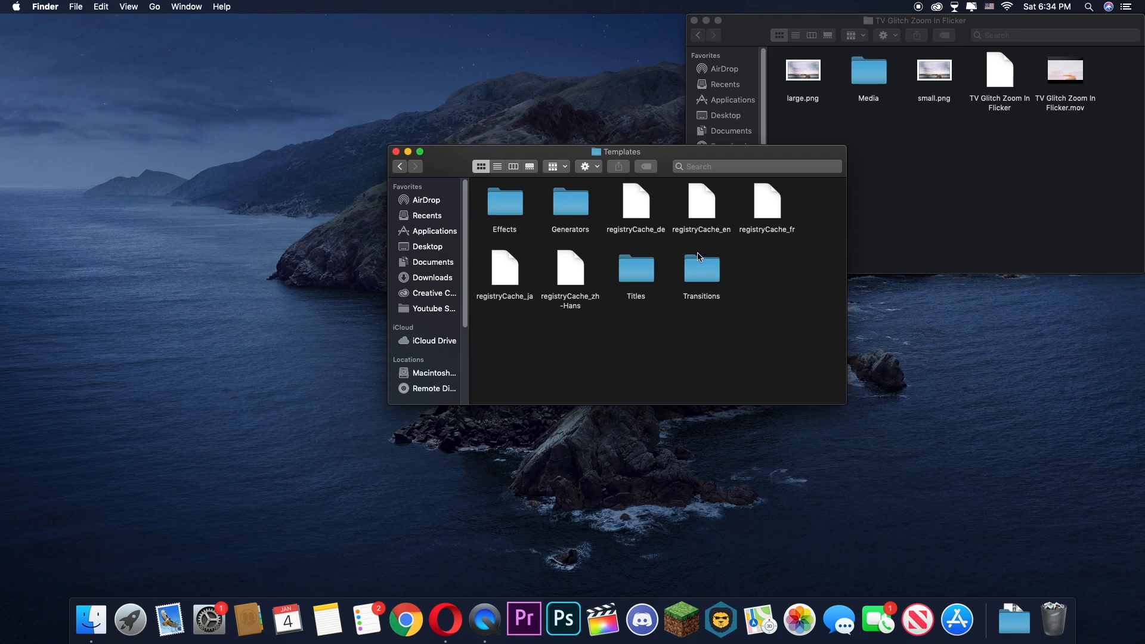
pyautogui.doubleClick(700, 273)
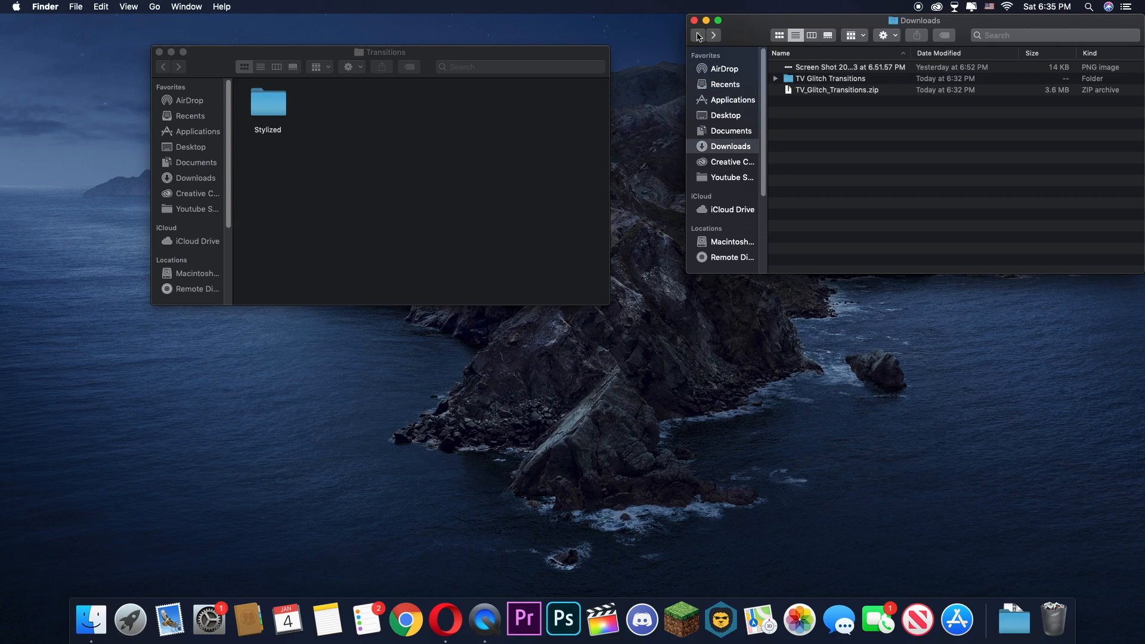
# - Move TV Glitch Transitions into the Transitions templates folder and open its TV Glitch Zoom In Flicker subfolder
pyautogui.click(830, 78)
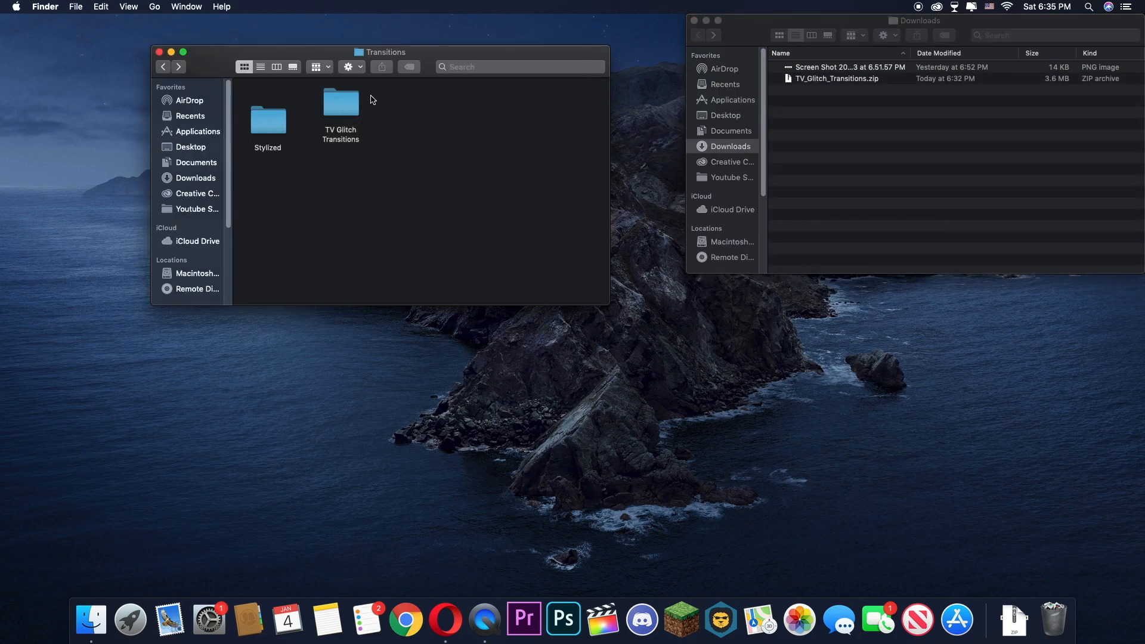
pyautogui.moveTo(341, 117)
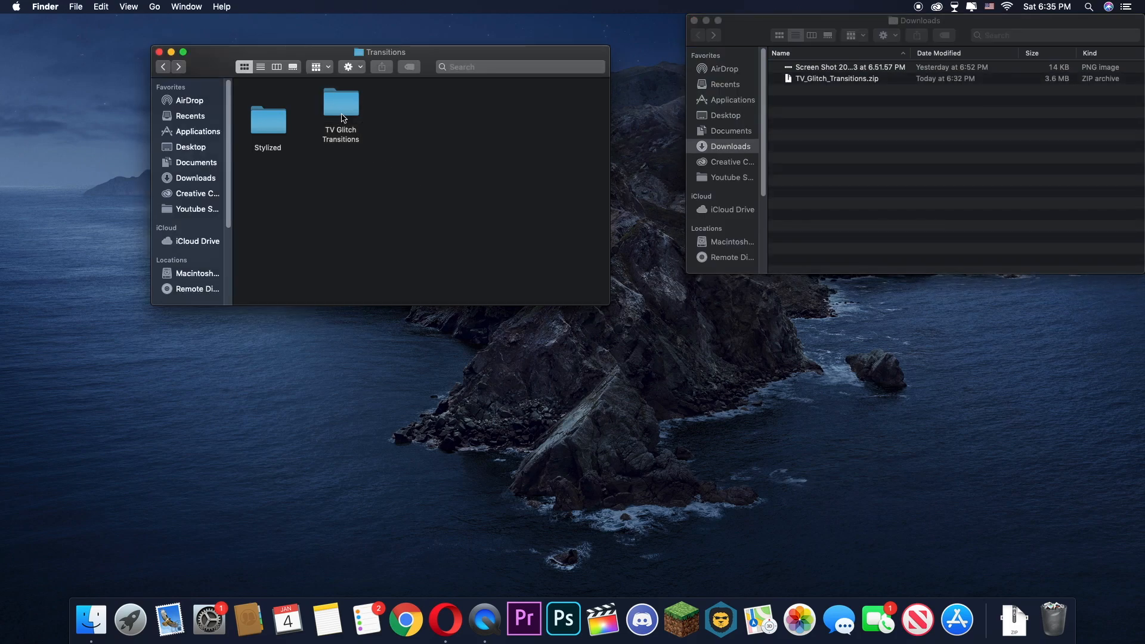
pyautogui.doubleClick(340, 102)
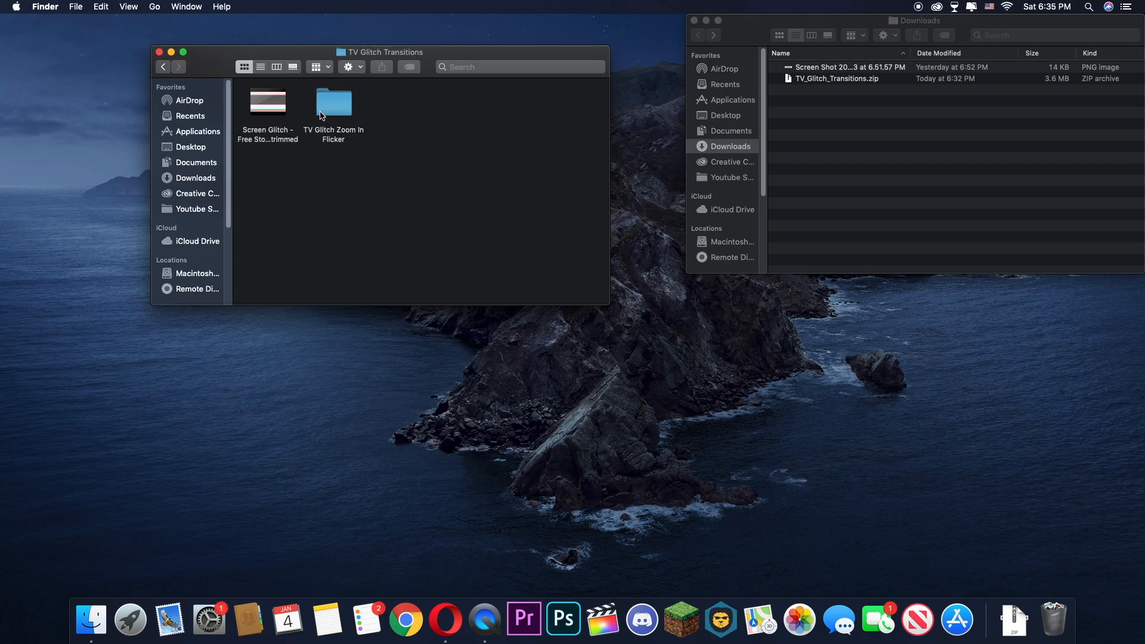
pyautogui.click(333, 102)
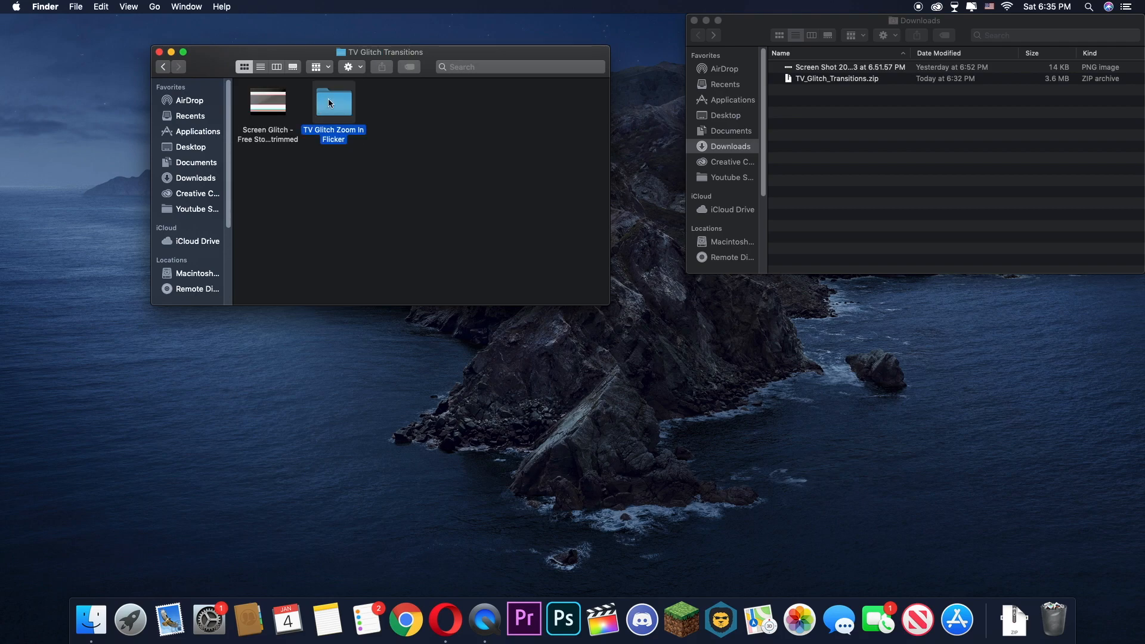
pyautogui.doubleClick(333, 101)
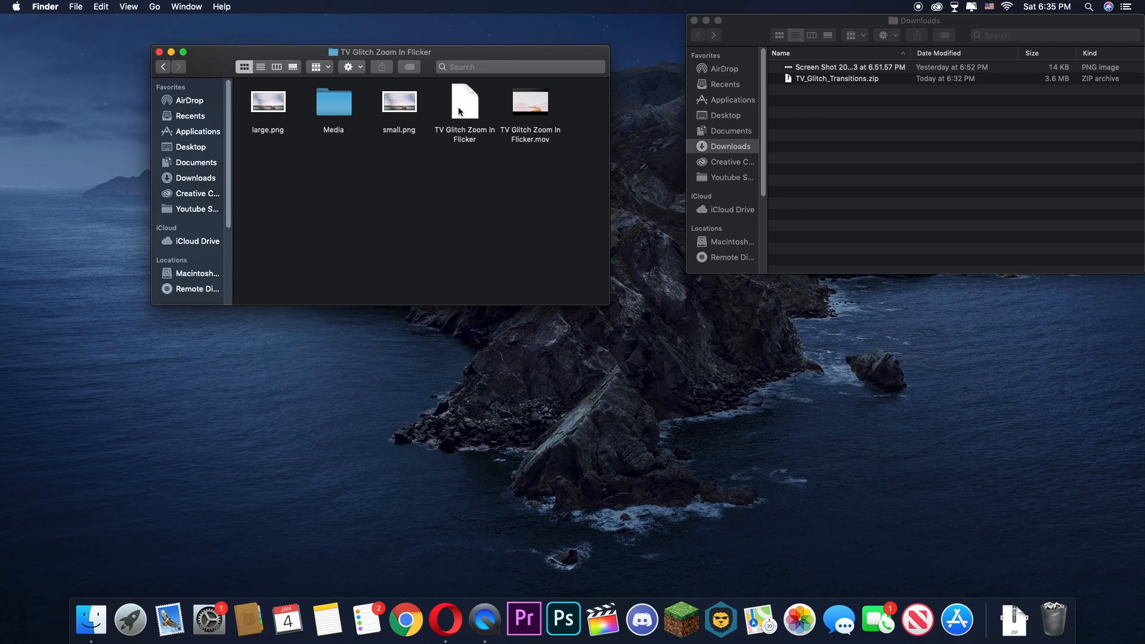
# - Rename the TV Glitch Zoom In Flicker file with a .motr extension and close the Downloads window
pyautogui.rightClick(464, 110)
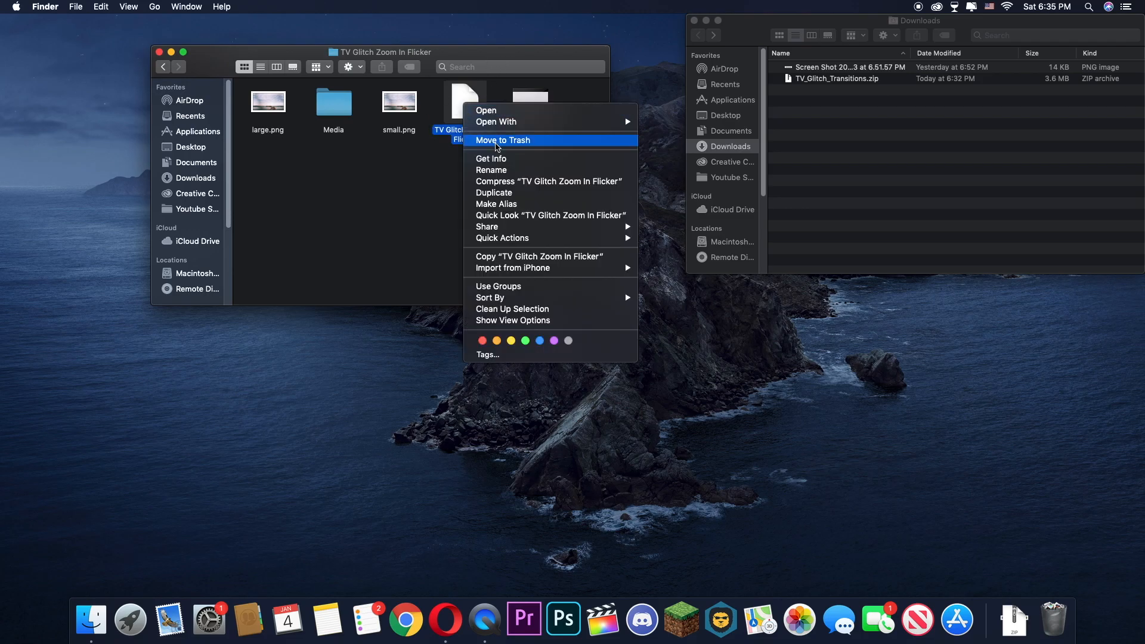
pyautogui.click(491, 169)
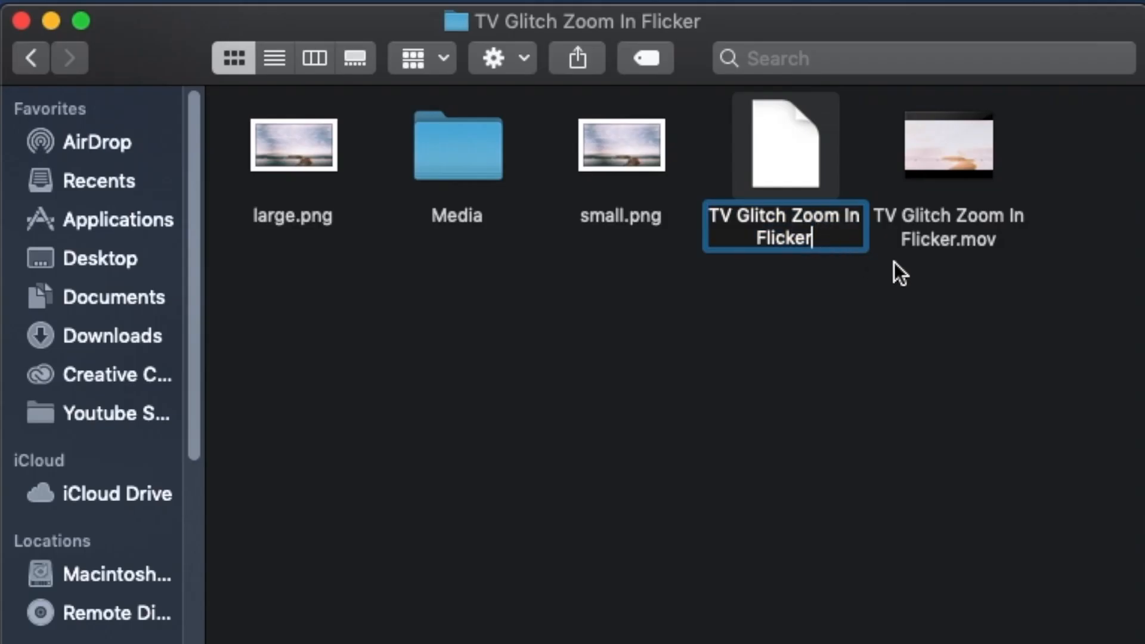
pyautogui.write('.')
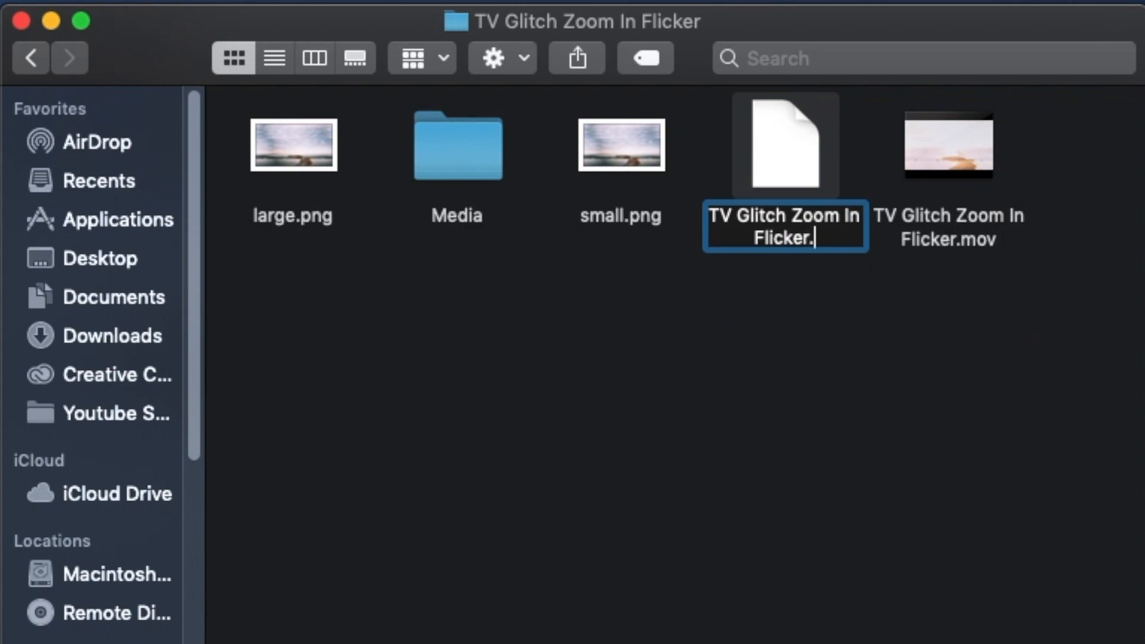
pyautogui.press('Return')
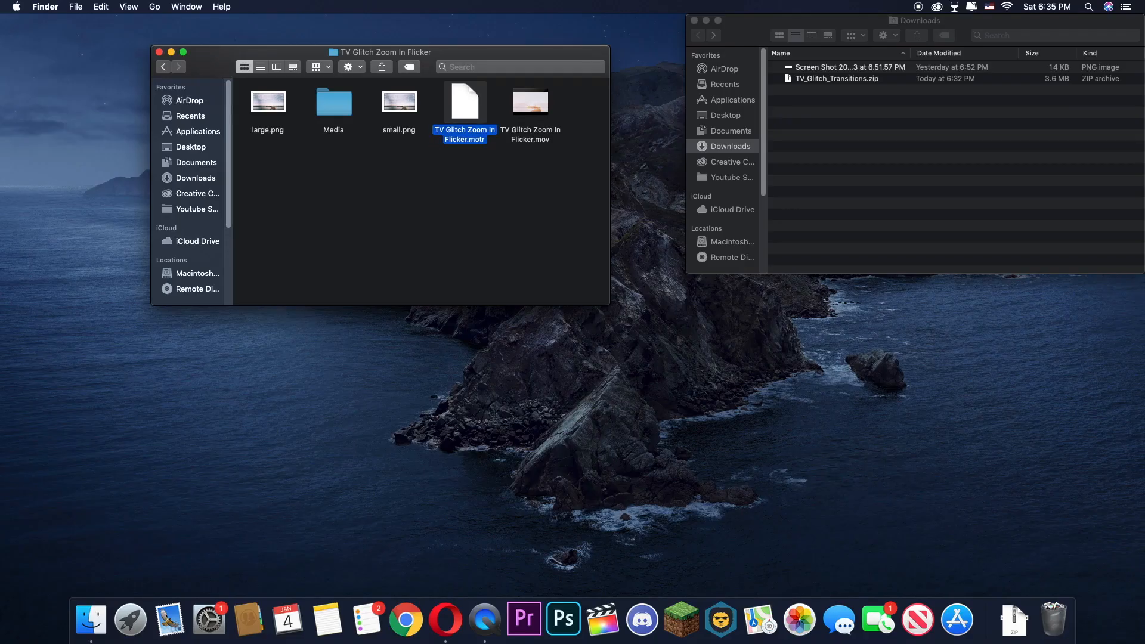
pyautogui.click(694, 20)
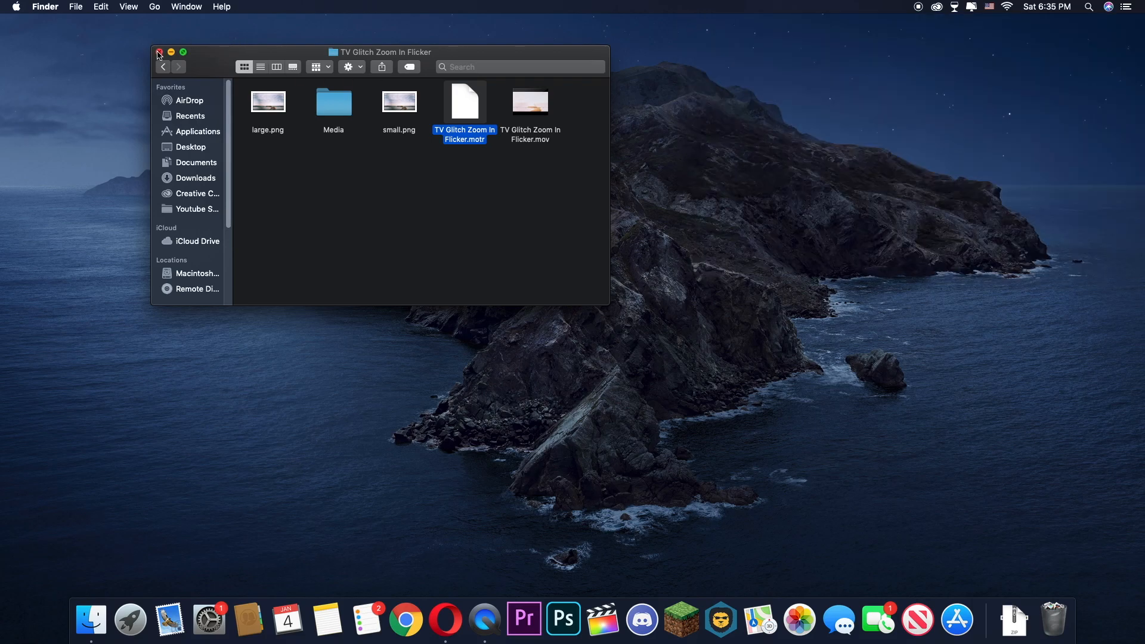
# - Close the remaining Finder window and launch Final Cut Pro
pyautogui.click(157, 52)
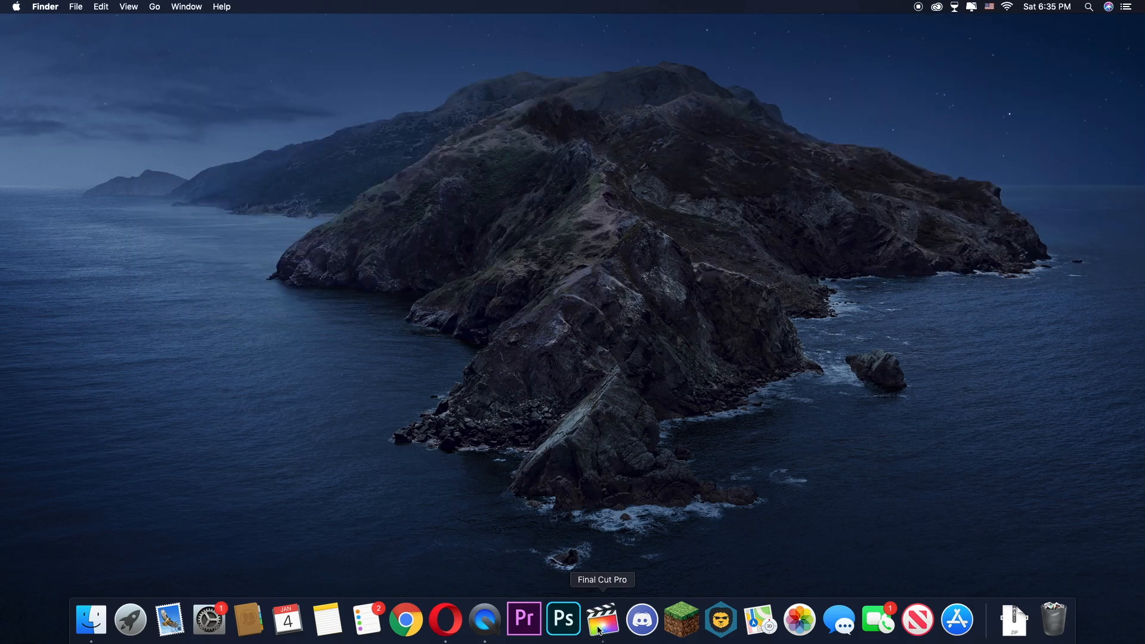
pyautogui.click(601, 620)
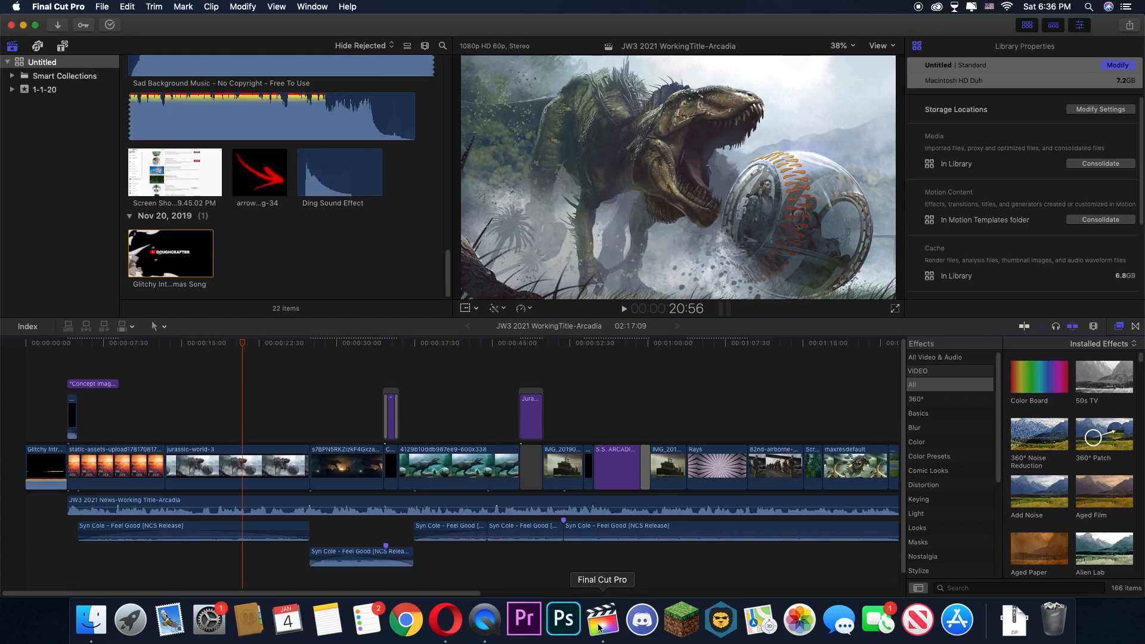
# - Create a new empty Untitled Project in the 1-1-20 event via File > New > Project
pyautogui.click(102, 7)
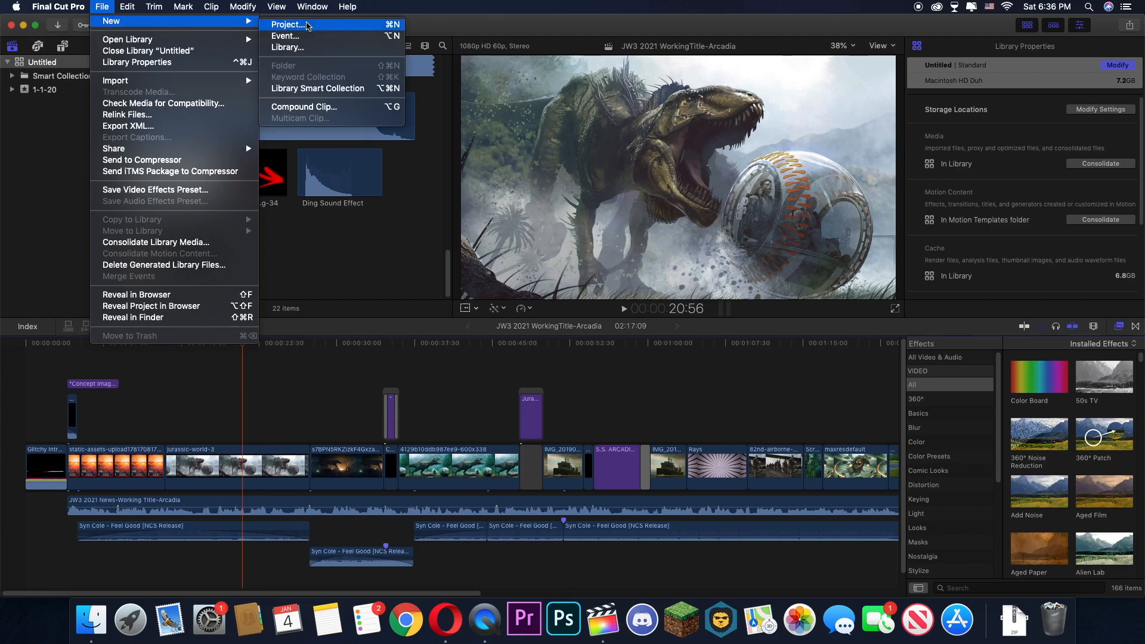
pyautogui.click(288, 24)
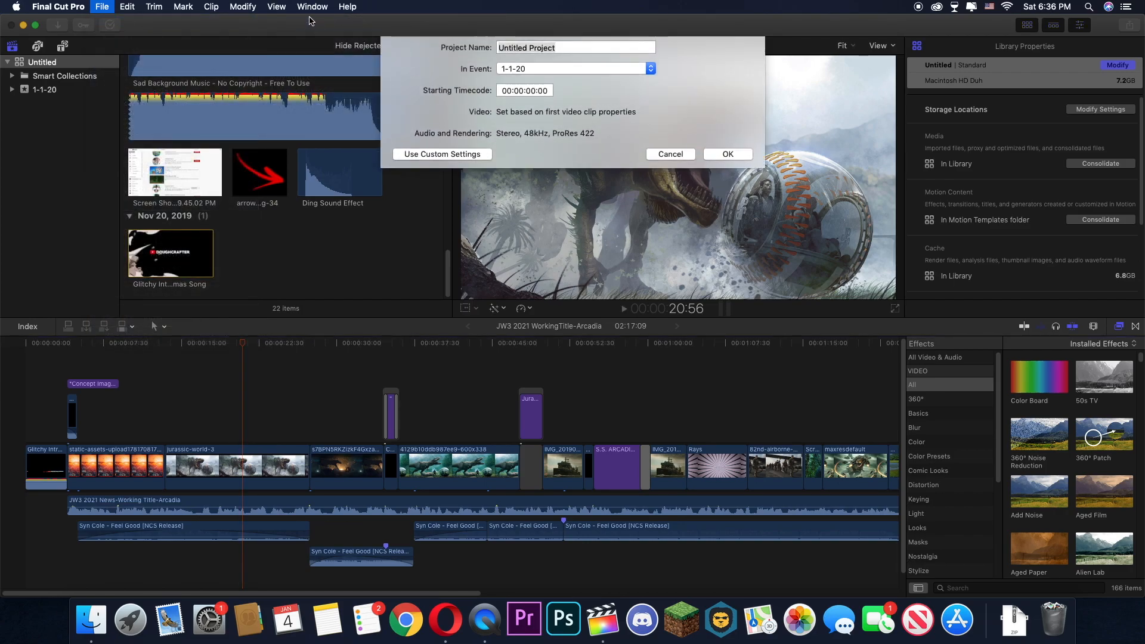
pyautogui.click(726, 154)
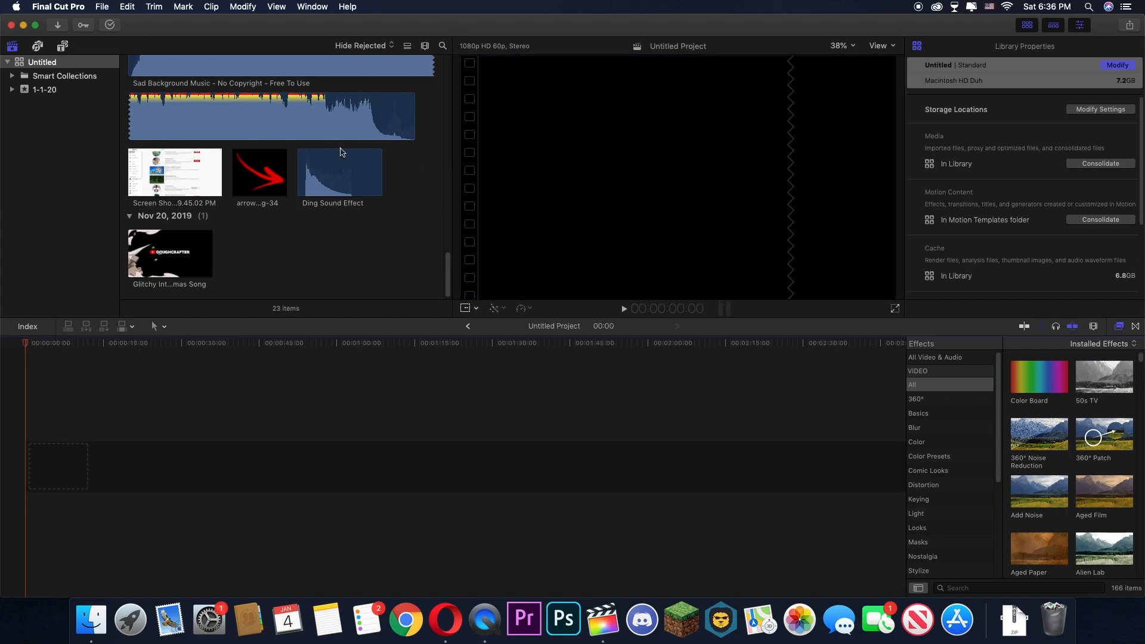
pyautogui.click(63, 46)
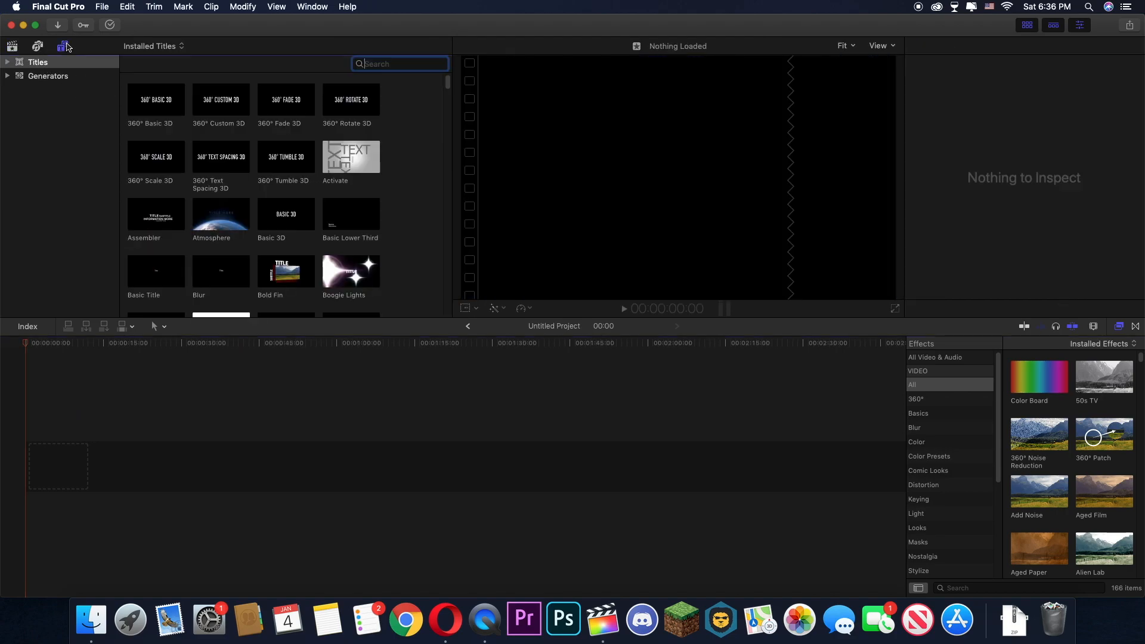
# - Add the Grunge then Natural generators back to back on the new project's timeline
pyautogui.click(48, 76)
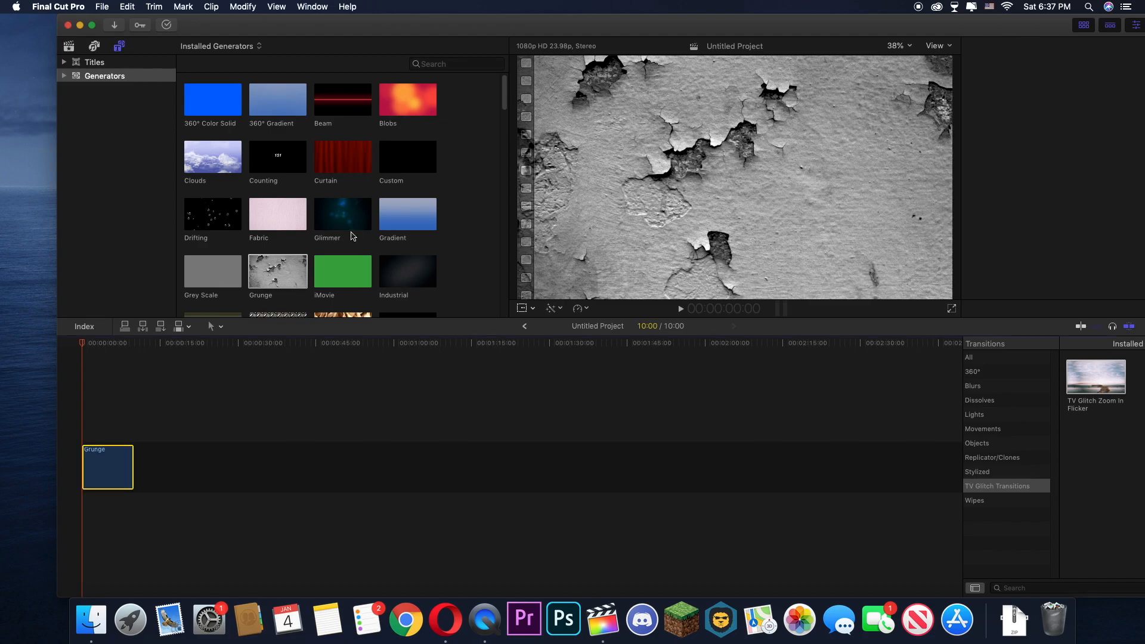
pyautogui.doubleClick(342, 227)
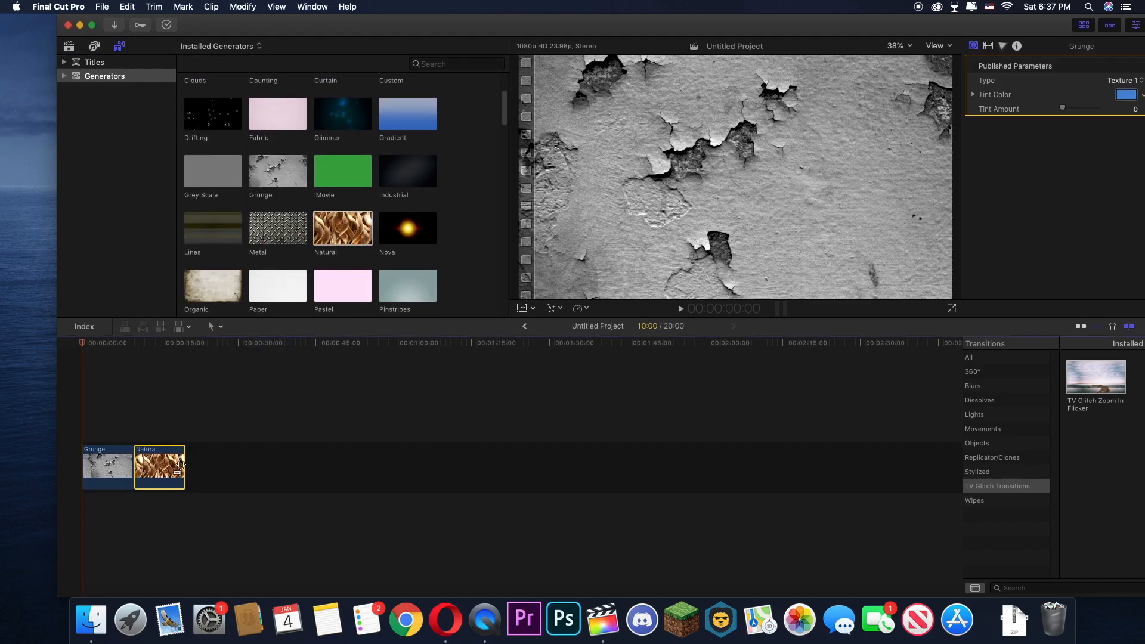